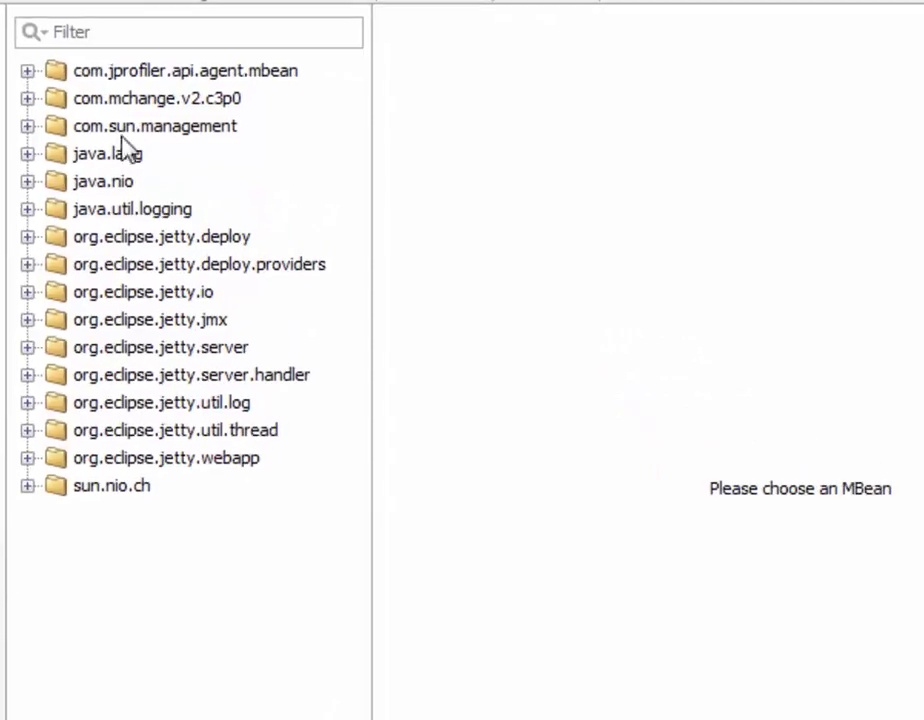
{"action": "mouse_move", "coordinate": [124, 140]}
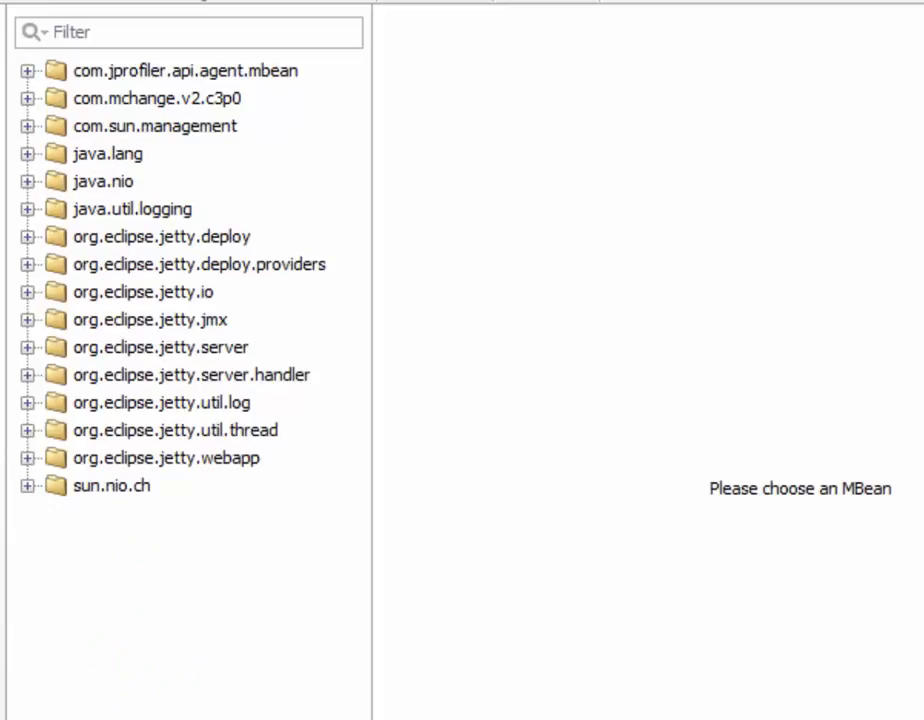
{"action": "mouse_move", "coordinate": [164, 220]}
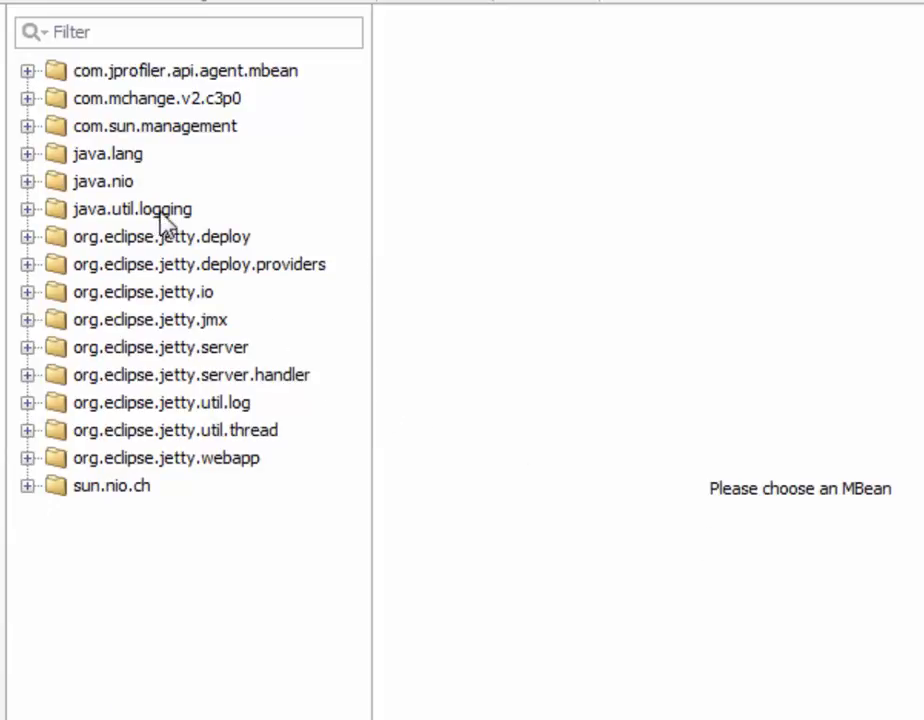
{"action": "mouse_move", "coordinate": [184, 218]}
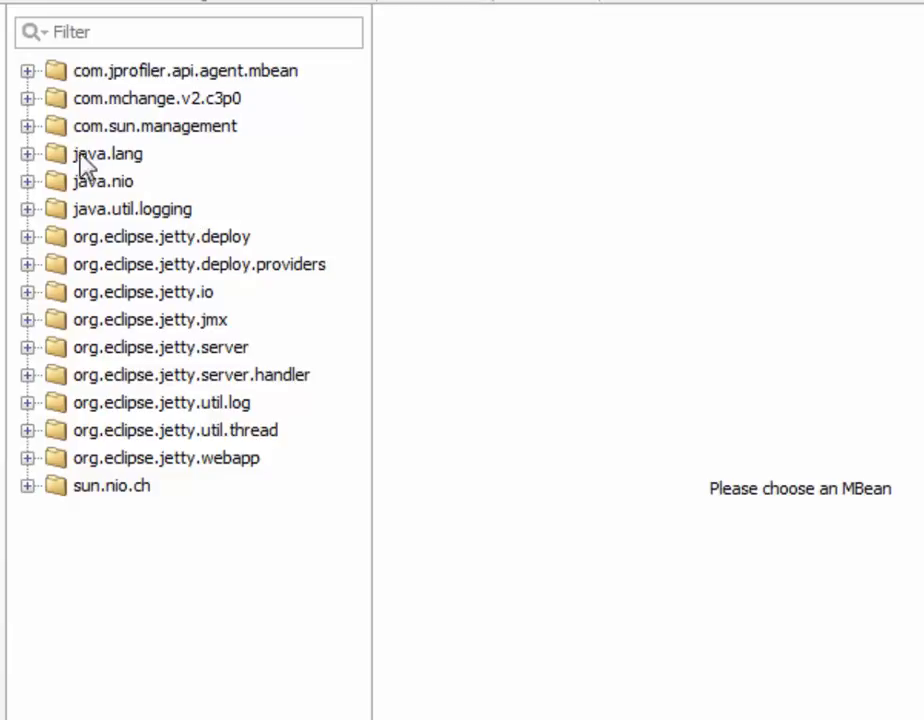
{"action": "mouse_move", "coordinate": [170, 144]}
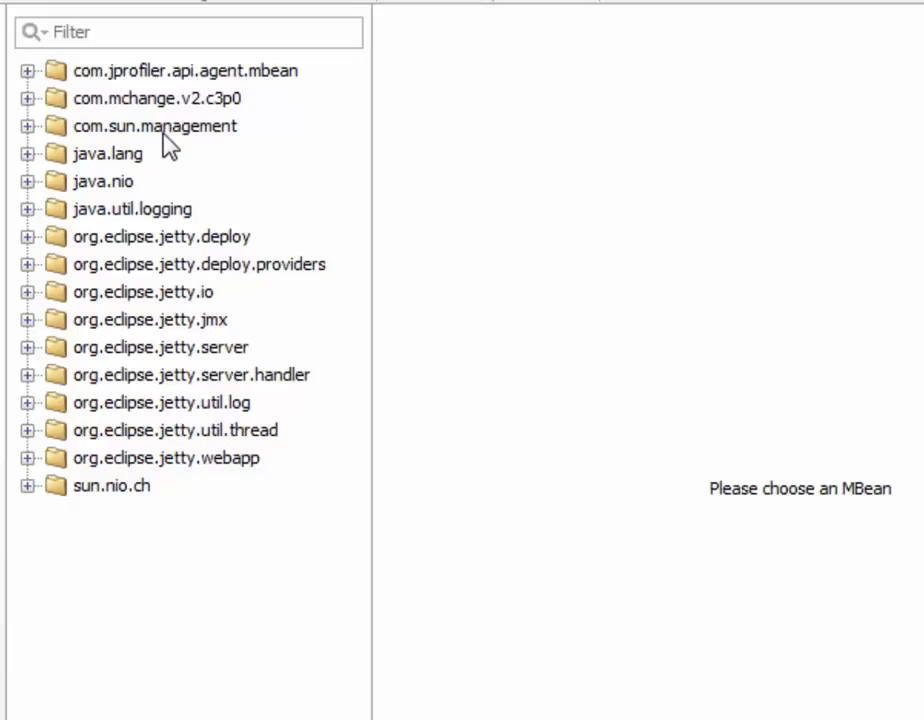
Select RemoteController under com.jprofiler.api.agent.mbean to list operations like startCPURecording and saveSnapshot
{"action": "left_click", "coordinate": [28, 70]}
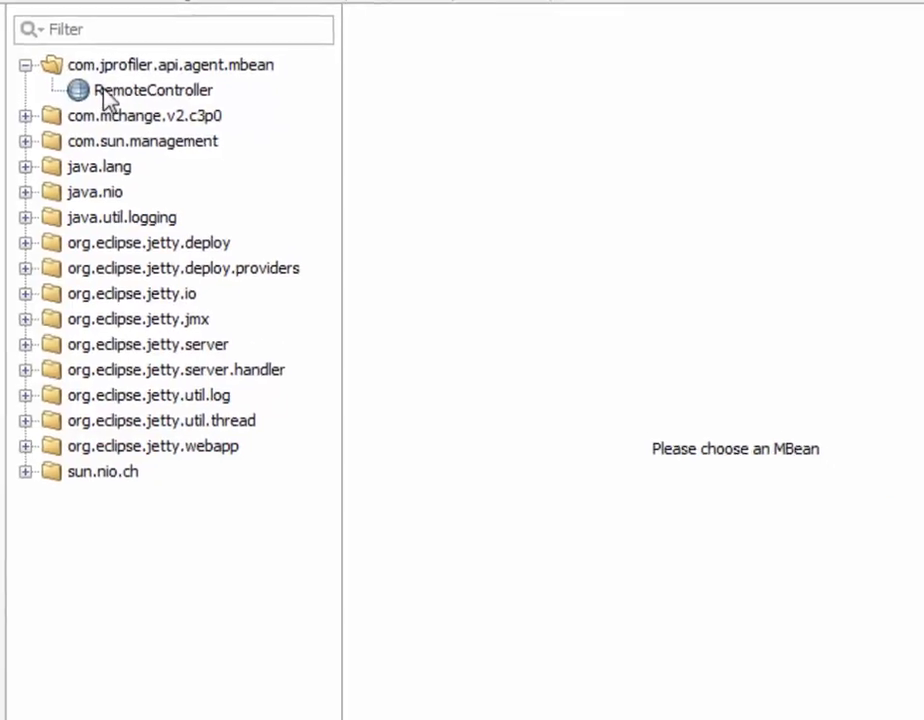
{"action": "left_click", "coordinate": [152, 90]}
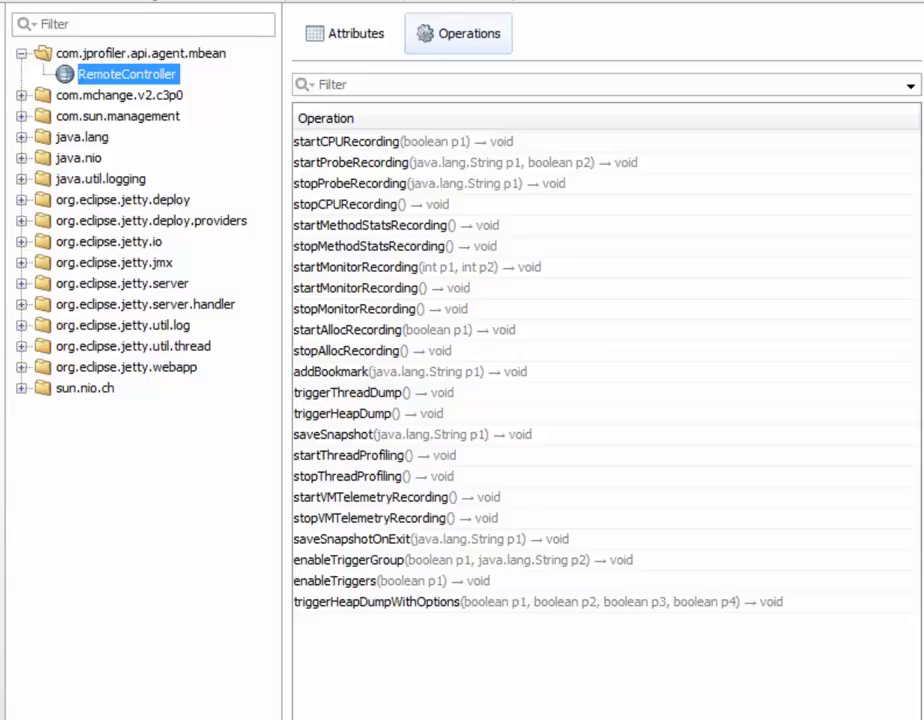
{"action": "mouse_move", "coordinate": [170, 398]}
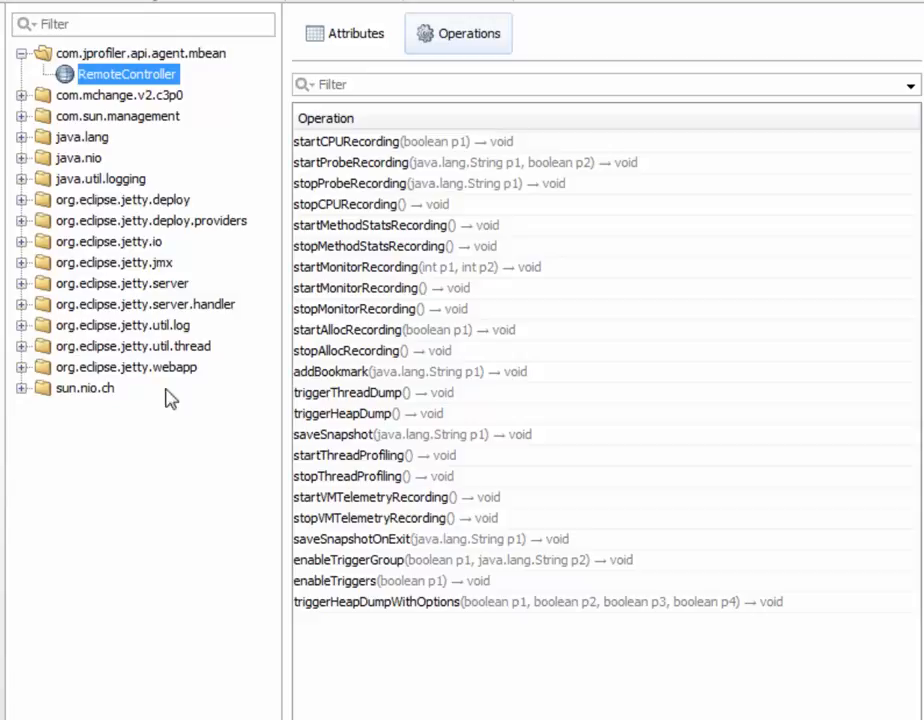
{"action": "mouse_move", "coordinate": [144, 272]}
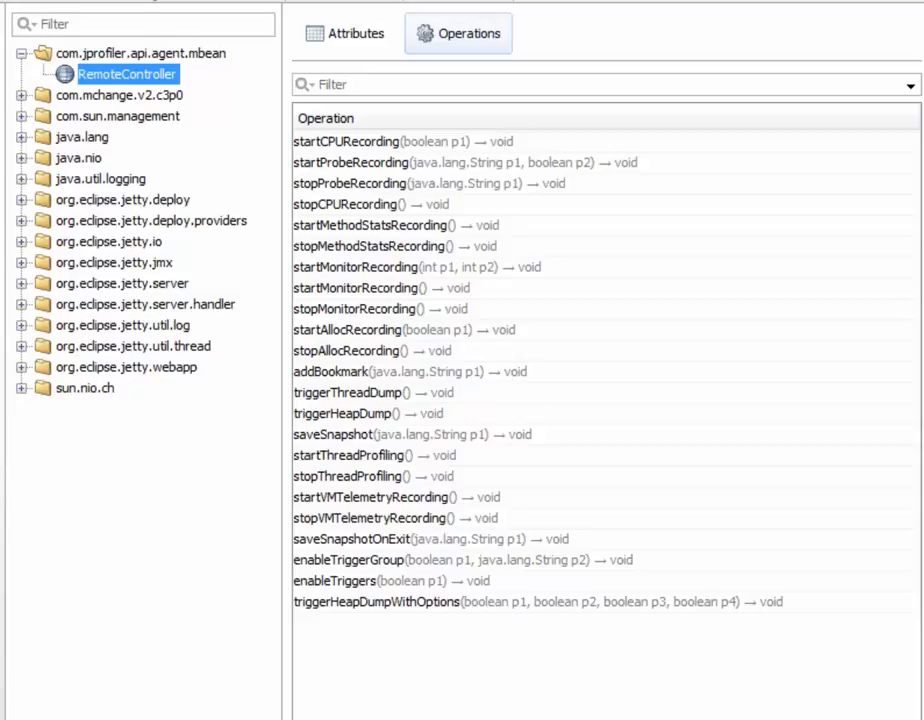
{"action": "mouse_move", "coordinate": [420, 584]}
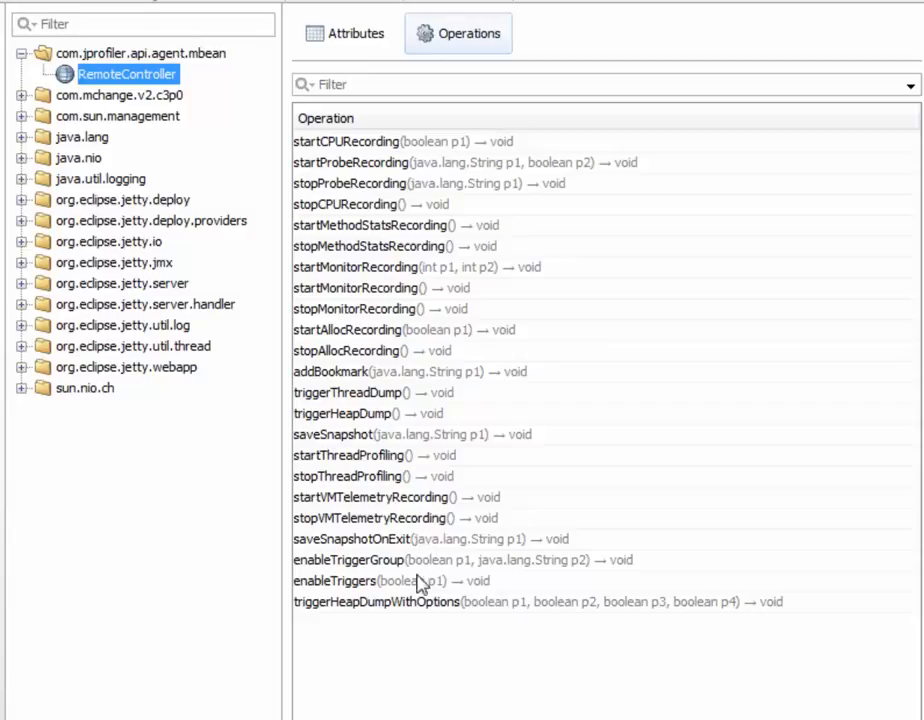
{"action": "mouse_move", "coordinate": [216, 352]}
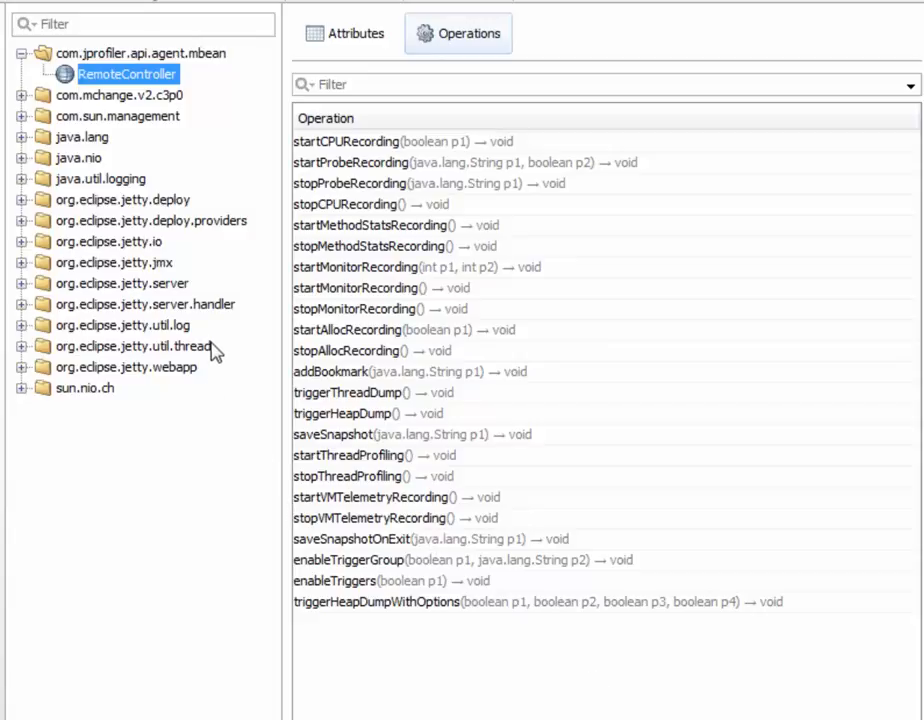
{"action": "mouse_move", "coordinate": [36, 104]}
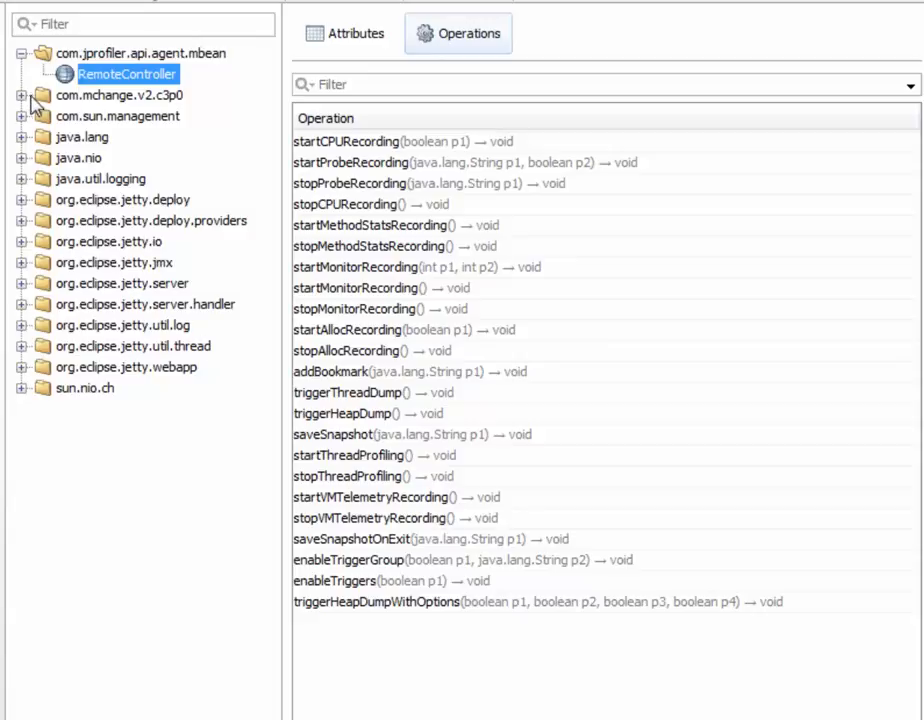
{"action": "mouse_move", "coordinate": [30, 110]}
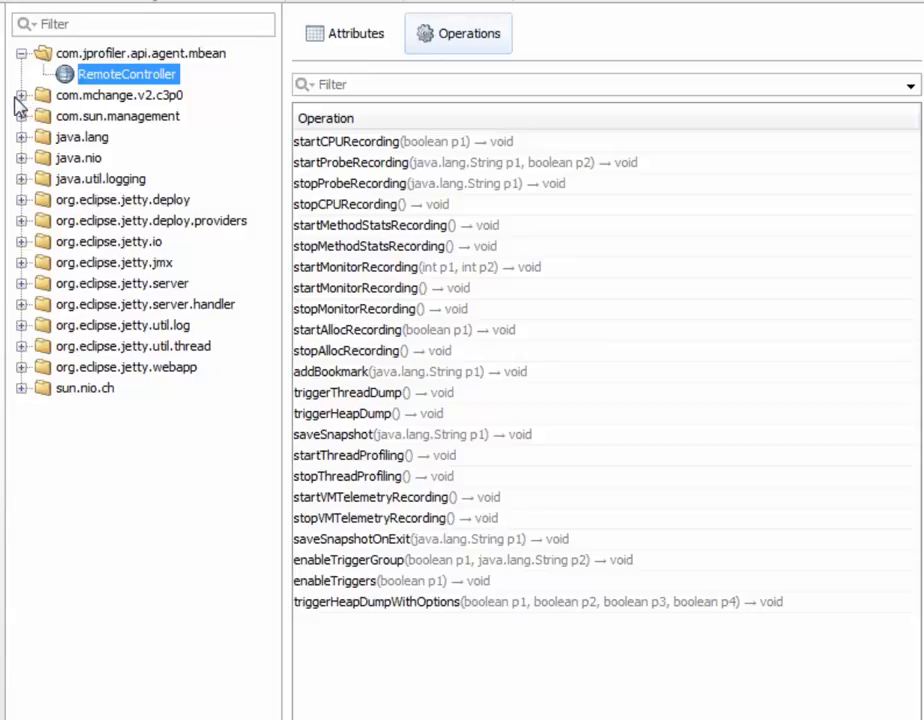
Drill into com.mchange.v2.c3p0 PooledDataSource 'test' and show attributes like driverClass com.mysql.jdbc.Driver, minPoolSize 3
{"action": "left_click", "coordinate": [22, 96]}
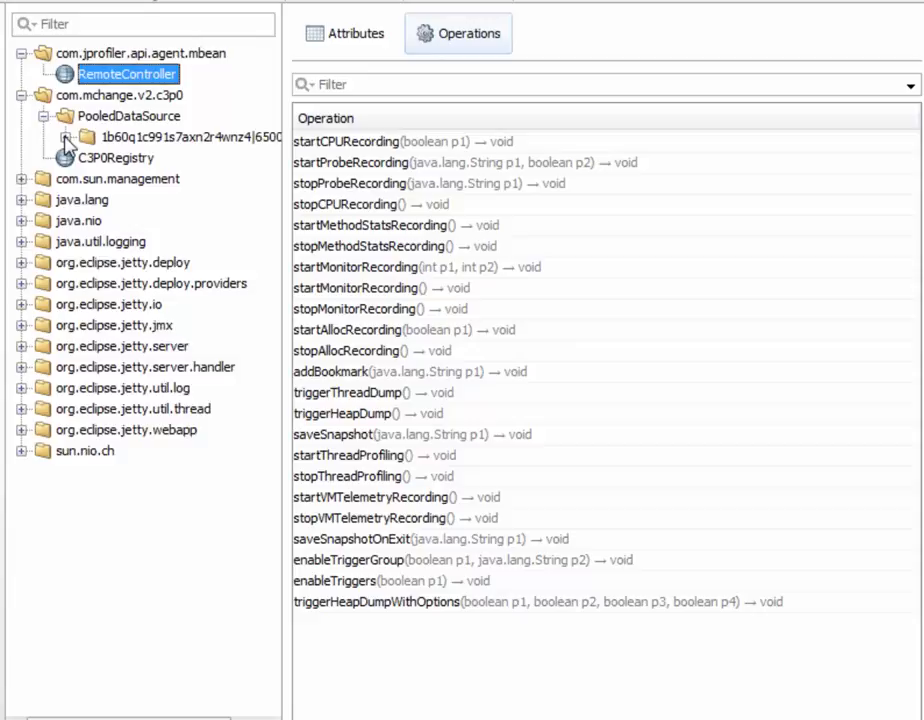
{"action": "left_click", "coordinate": [84, 136]}
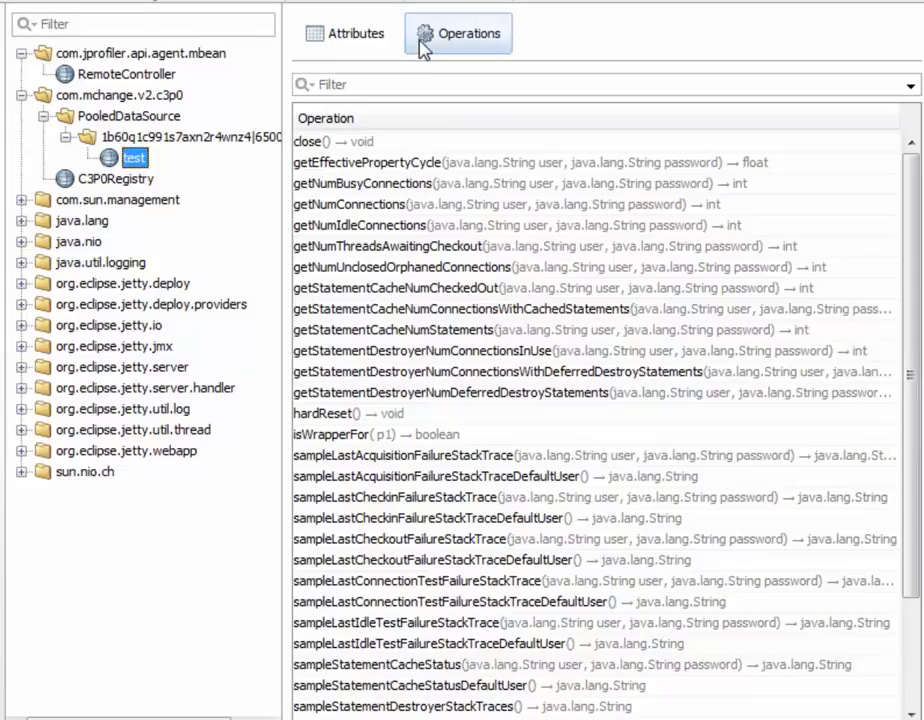
{"action": "left_click", "coordinate": [344, 32]}
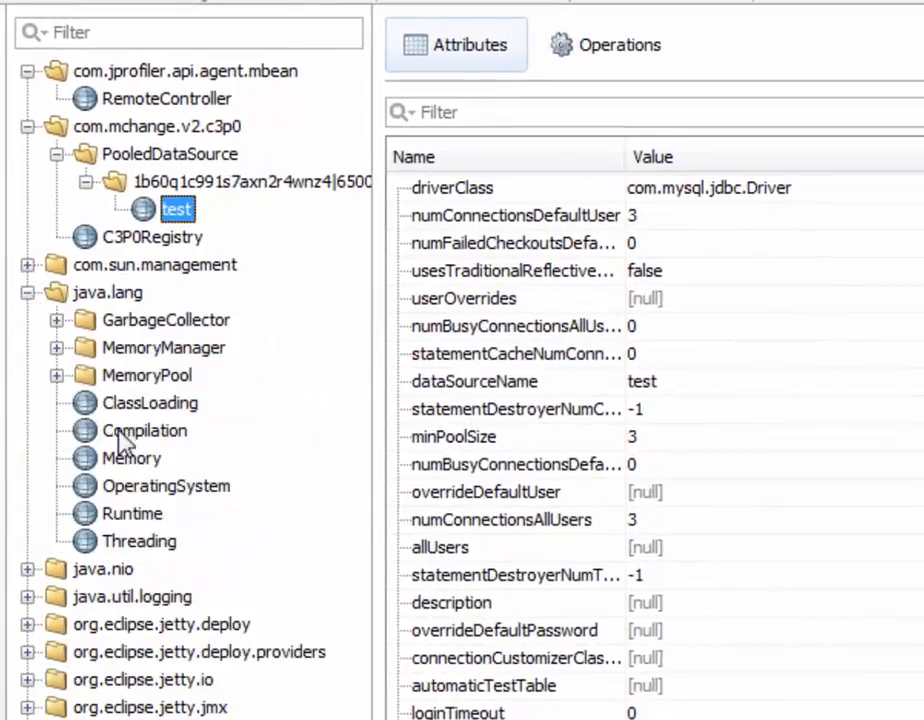
Select the java.lang Memory MBean to show HeapMemoryUsage, NonHeapMemoryUsage and Verbose attributes
{"action": "left_click", "coordinate": [132, 456]}
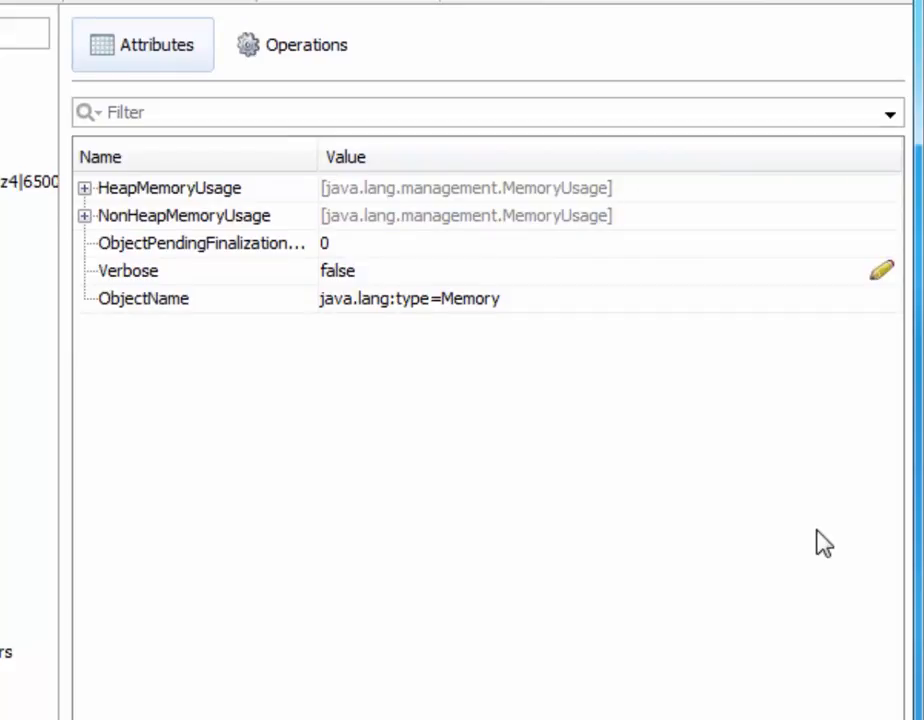
{"action": "mouse_move", "coordinate": [824, 716]}
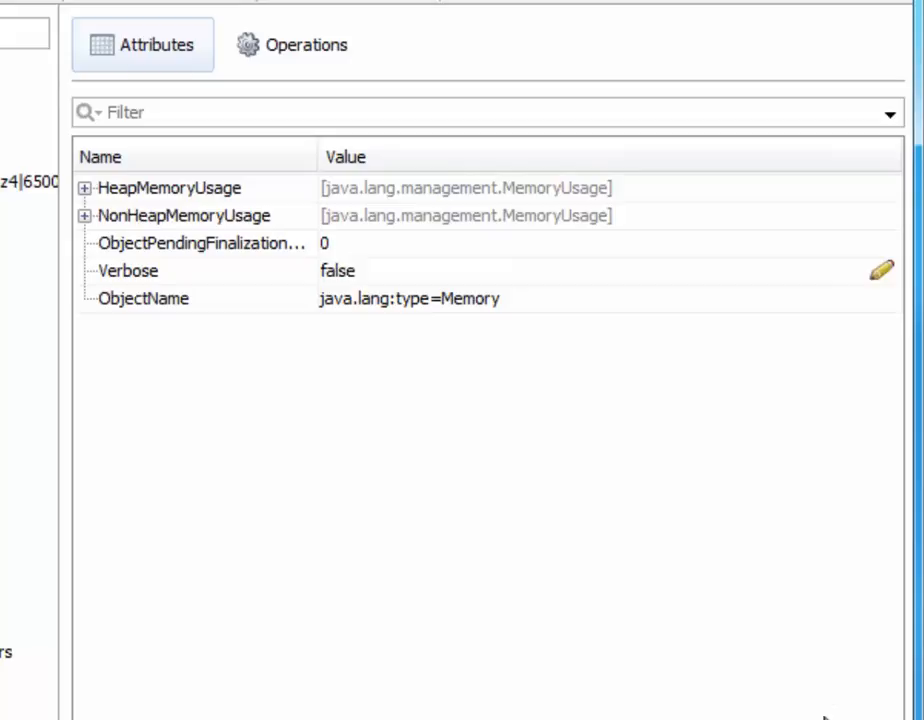
{"action": "mouse_move", "coordinate": [540, 442]}
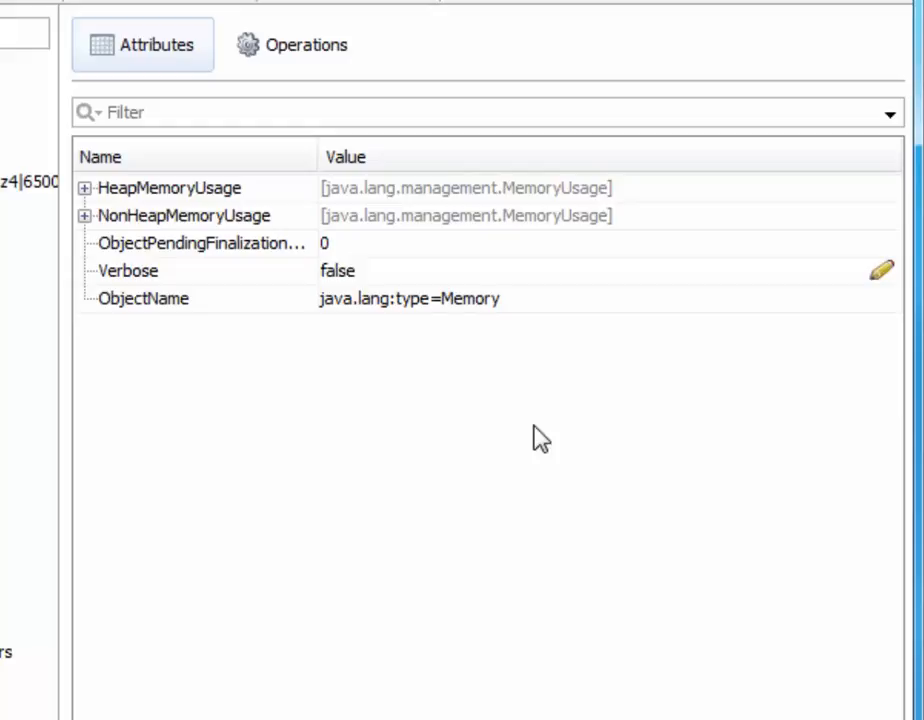
{"action": "mouse_move", "coordinate": [410, 308]}
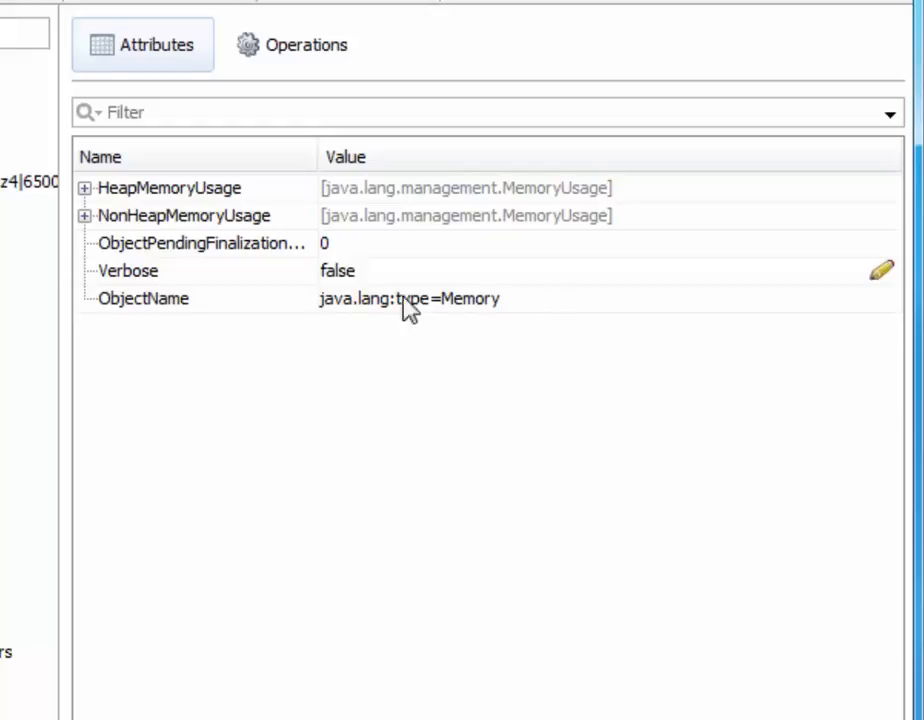
{"action": "mouse_move", "coordinate": [156, 204]}
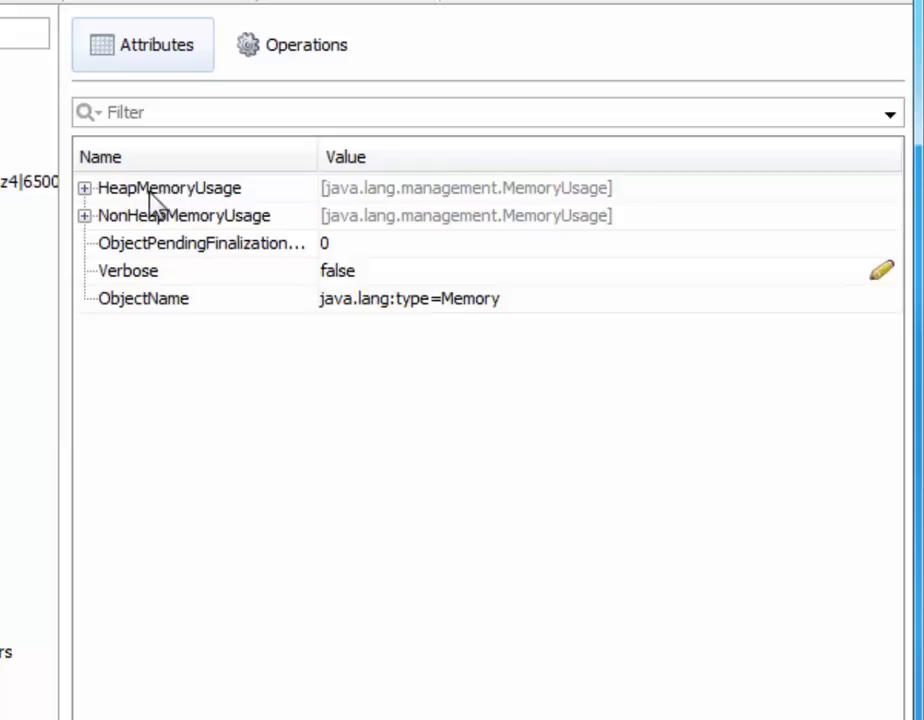
{"action": "mouse_move", "coordinate": [530, 192]}
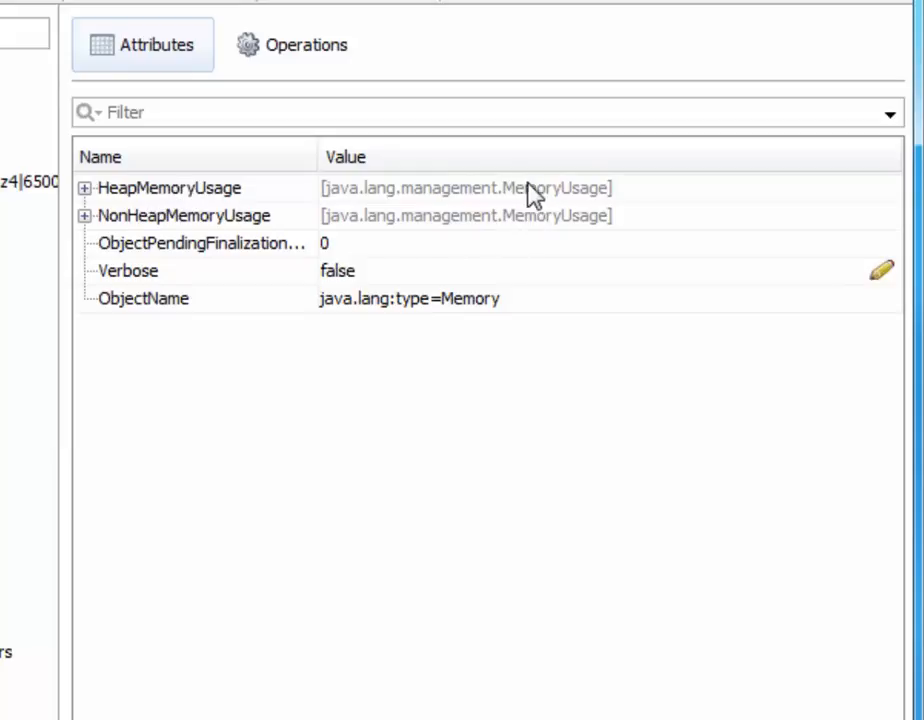
{"action": "mouse_move", "coordinate": [156, 200]}
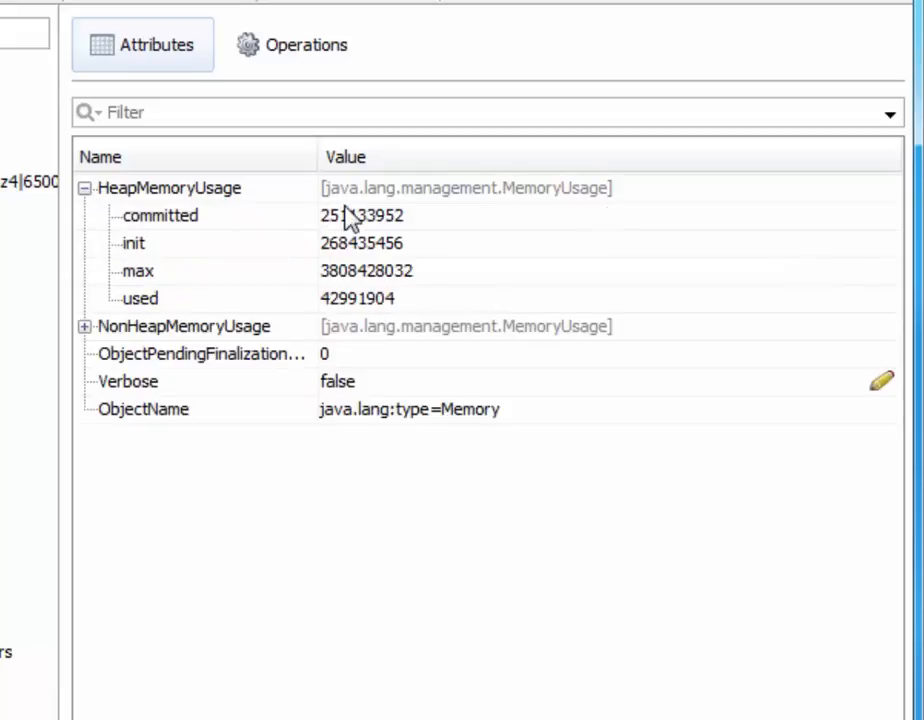
{"action": "mouse_move", "coordinate": [444, 198]}
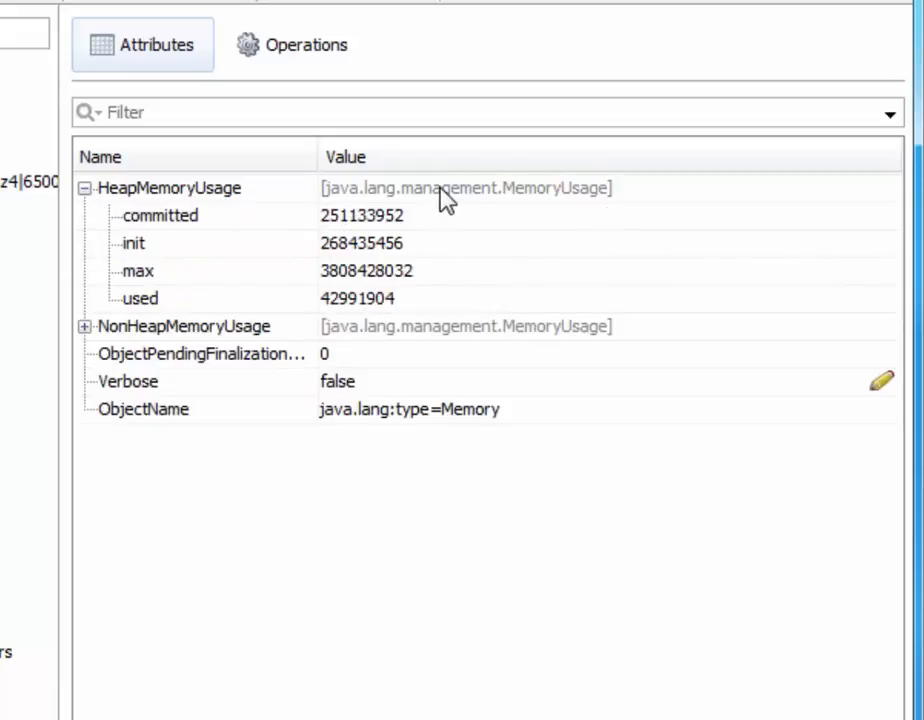
{"action": "mouse_move", "coordinate": [200, 362]}
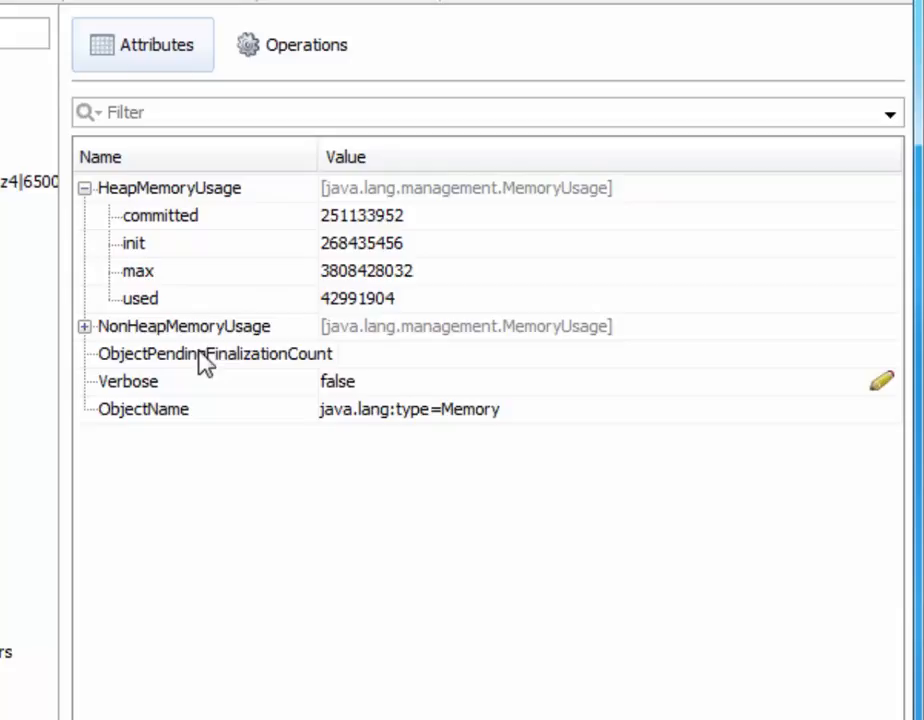
Edit the Memory MBean's Verbose attribute and switch its value to true
{"action": "left_click", "coordinate": [200, 352]}
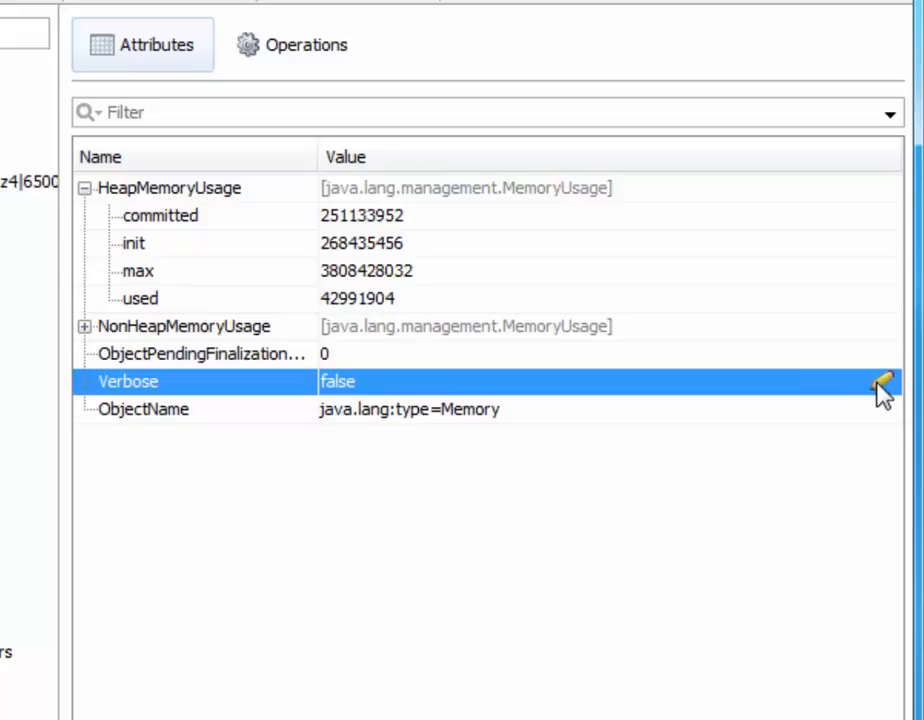
{"action": "mouse_move", "coordinate": [150, 388]}
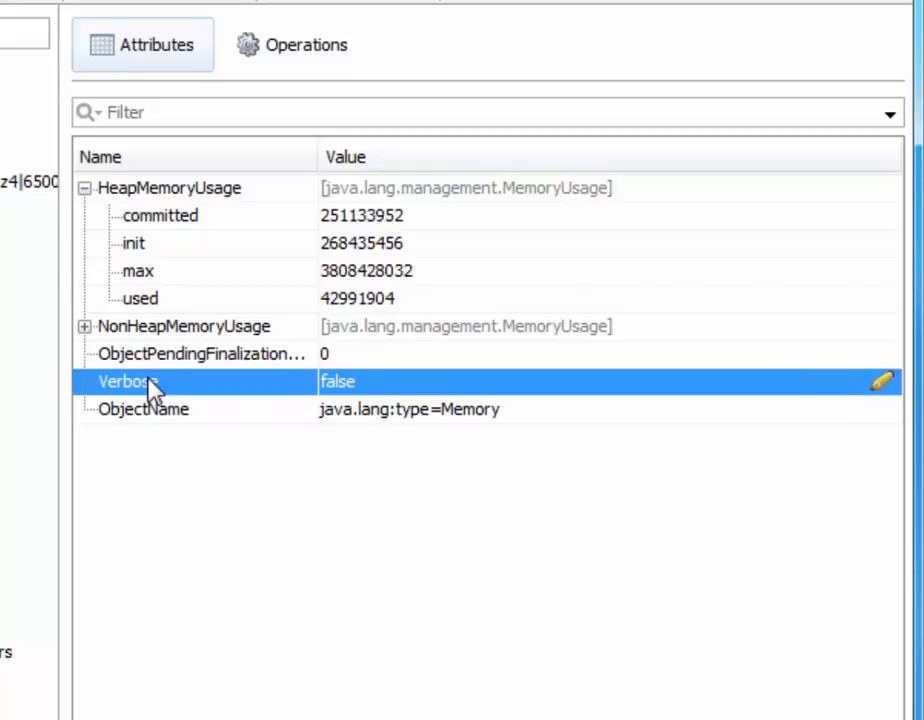
{"action": "double_click", "coordinate": [338, 380]}
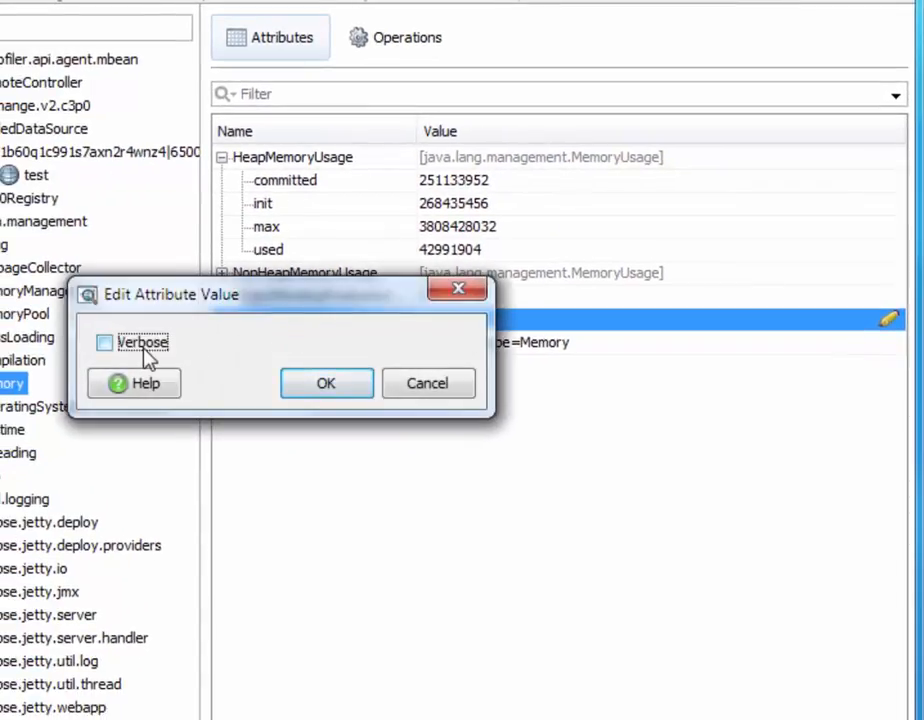
{"action": "left_click", "coordinate": [326, 384]}
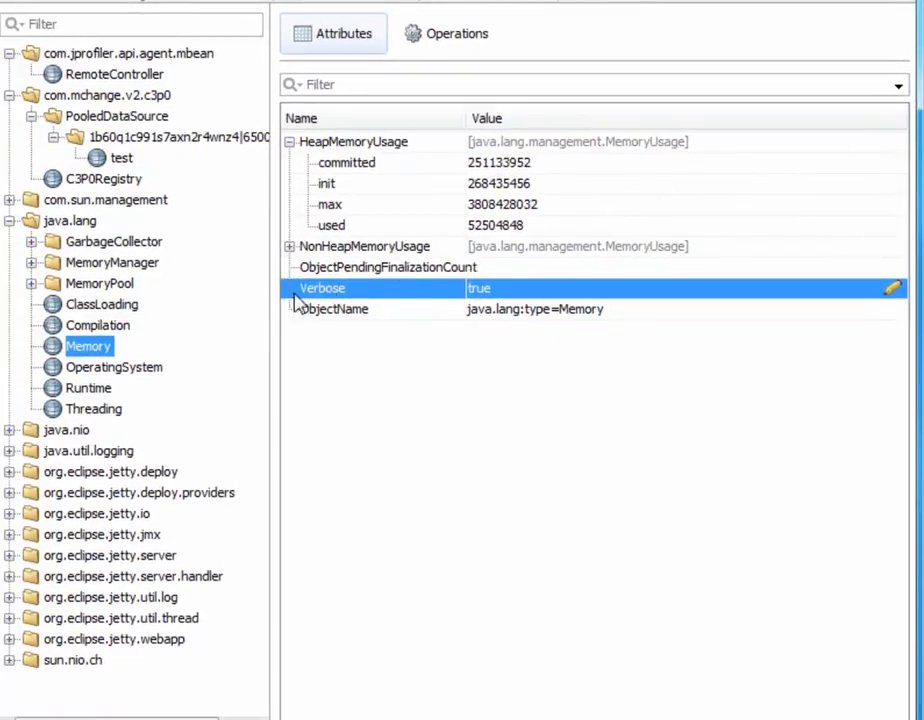
Select the java.lang Runtime MBean to show VmName, VmVersion and ClassPath attributes
{"action": "left_click", "coordinate": [88, 388]}
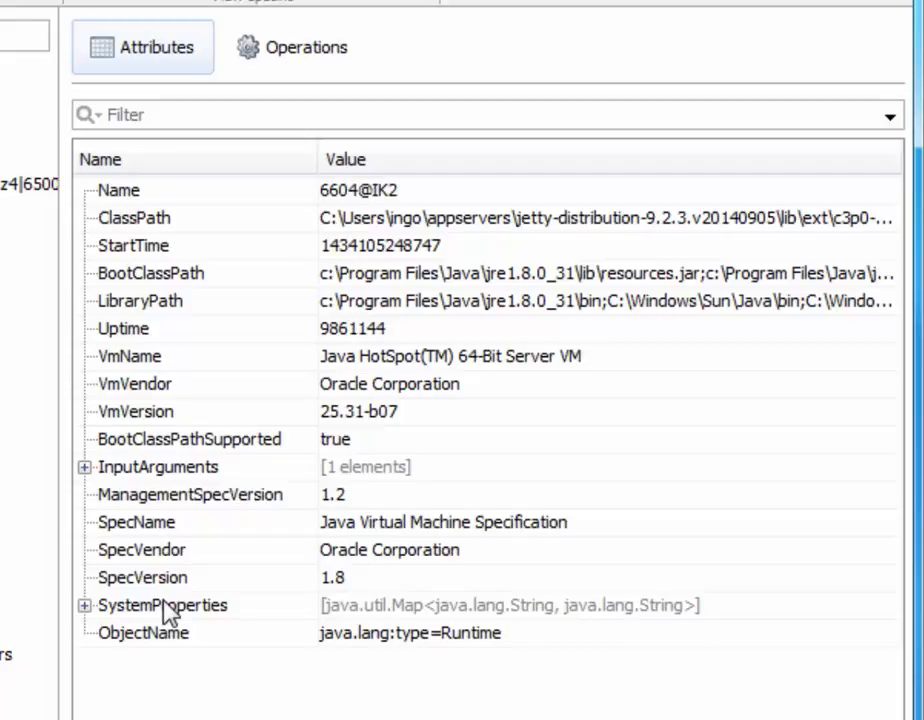
{"action": "scroll", "scroll_direction": "up", "scroll_amount": 3}
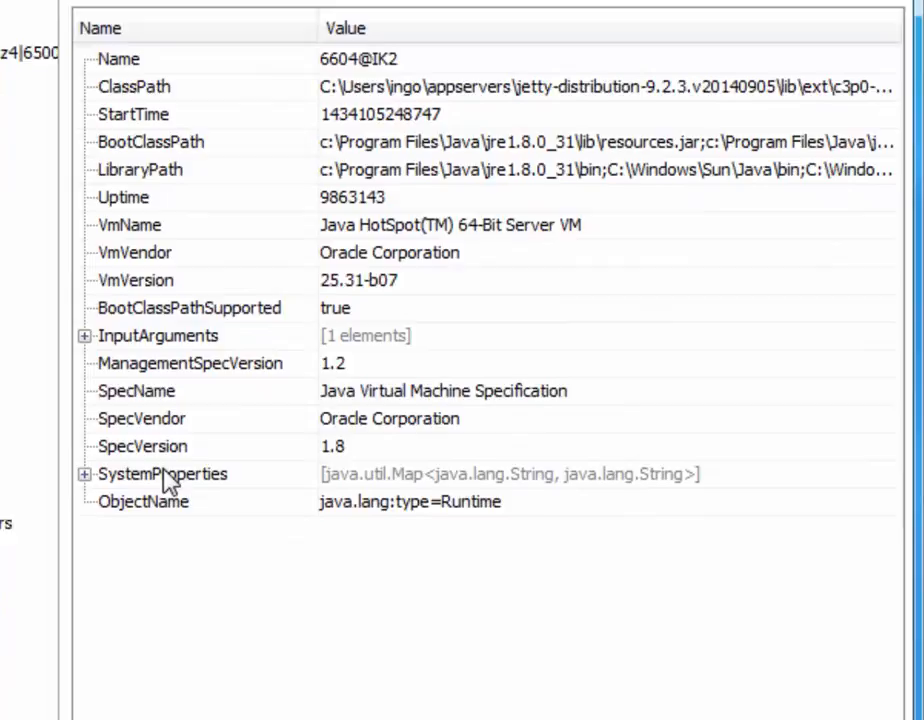
Expand SystemProperties, filter the attributes to os.arch, then clear the filter
{"action": "scroll", "scroll_direction": "down", "scroll_amount": 3}
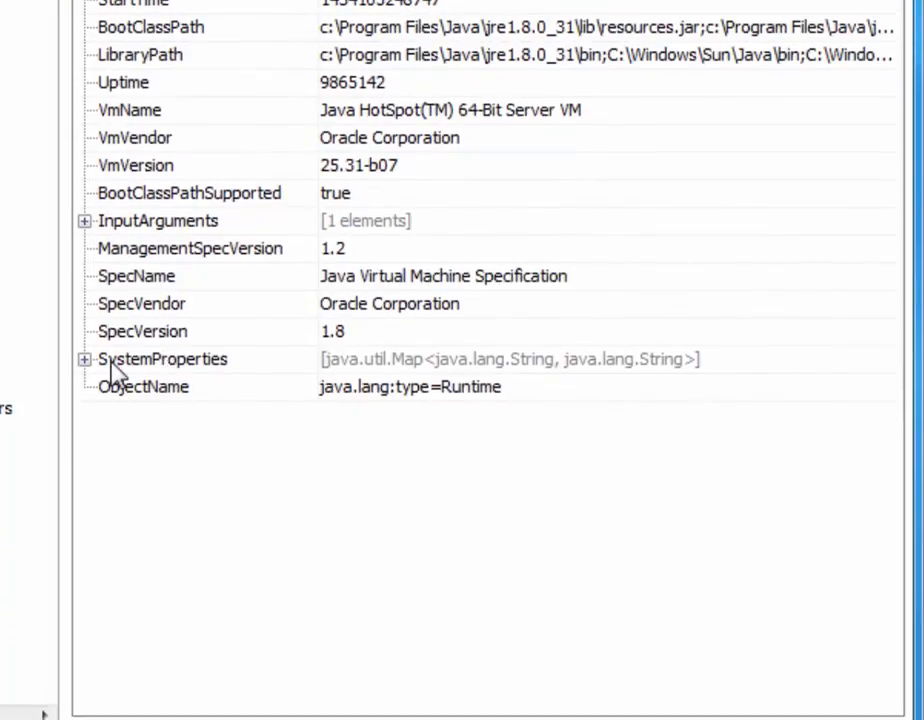
{"action": "left_click", "coordinate": [84, 360]}
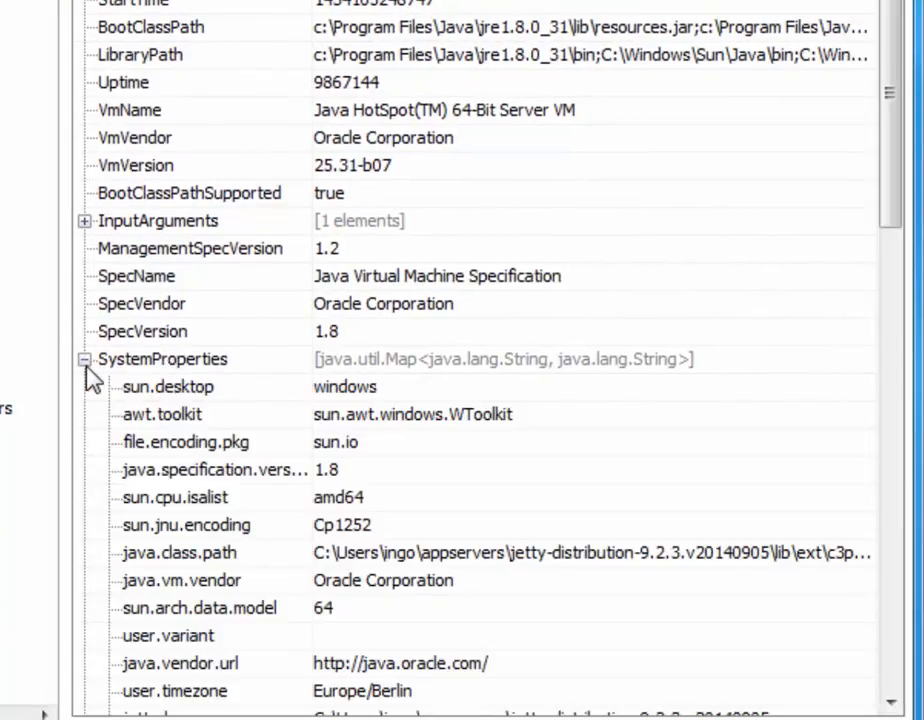
{"action": "scroll", "scroll_direction": "up", "scroll_amount": 3}
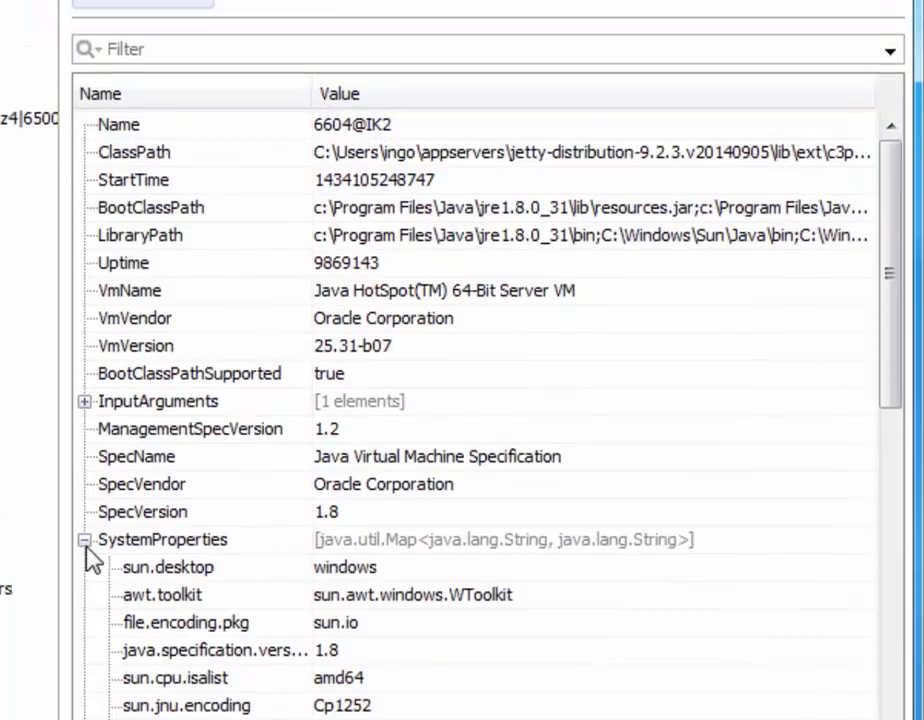
{"action": "type", "text": "o"}
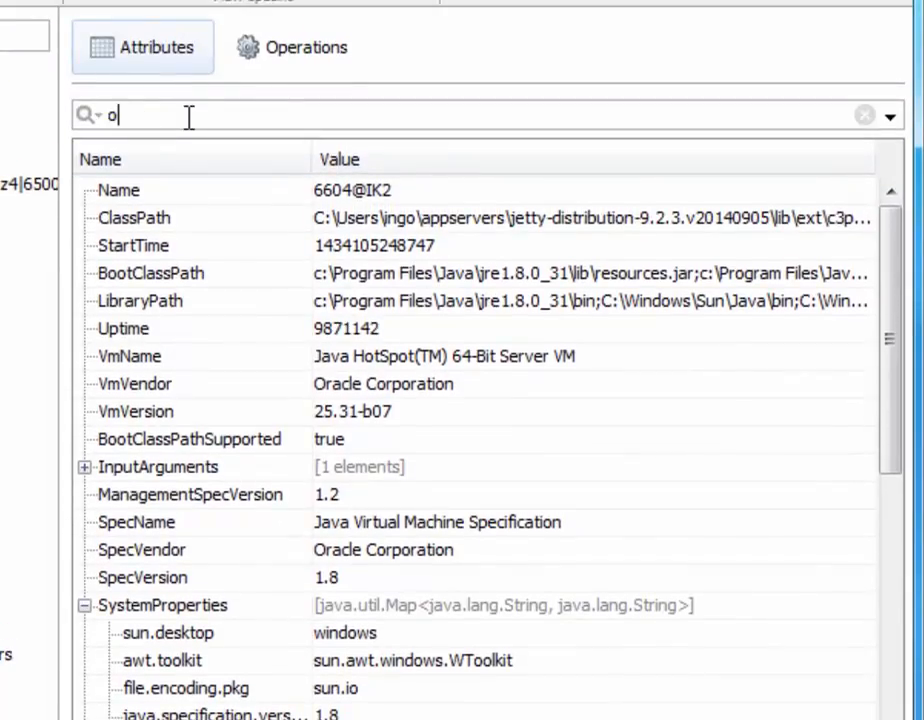
{"action": "type", "text": "s.arch"}
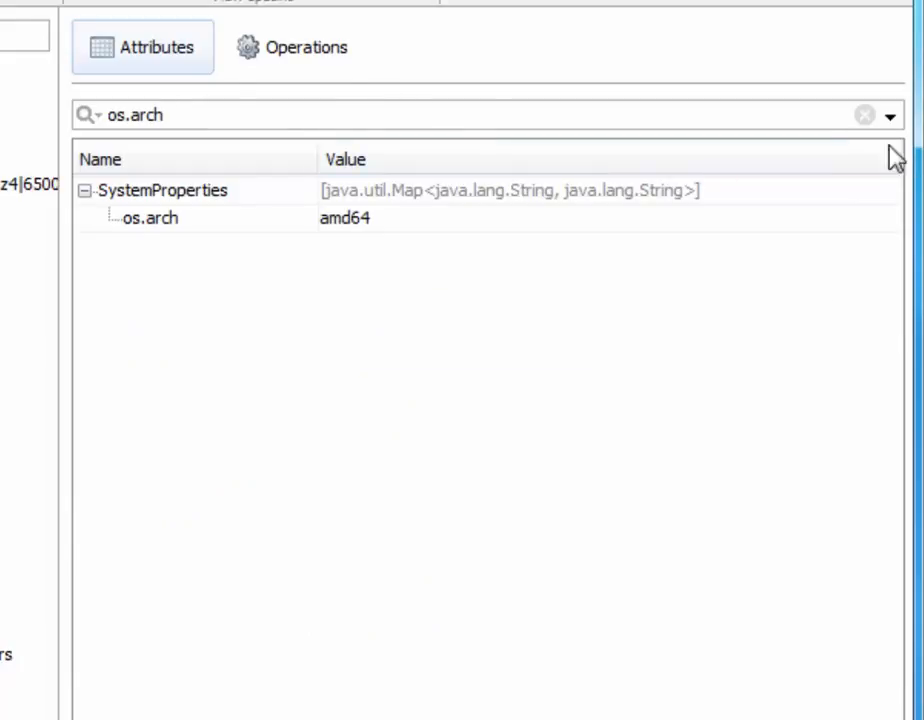
{"action": "left_click", "coordinate": [864, 114]}
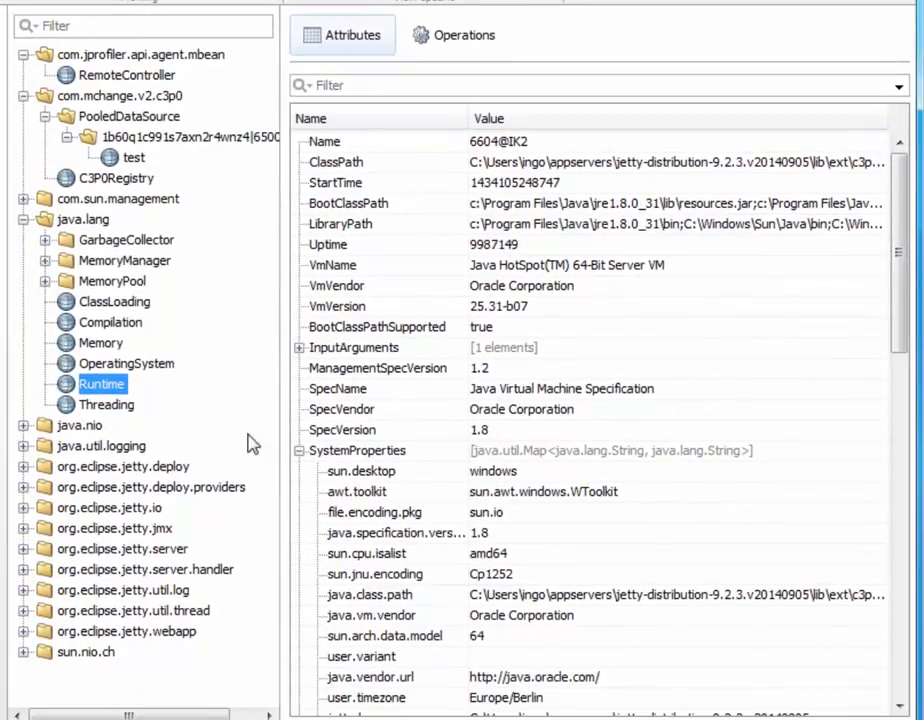
Select the Threading MBean to show ThreadCount 23, PeakThreadCount 23 and DaemonThreadCount 12
{"action": "left_click", "coordinate": [106, 404]}
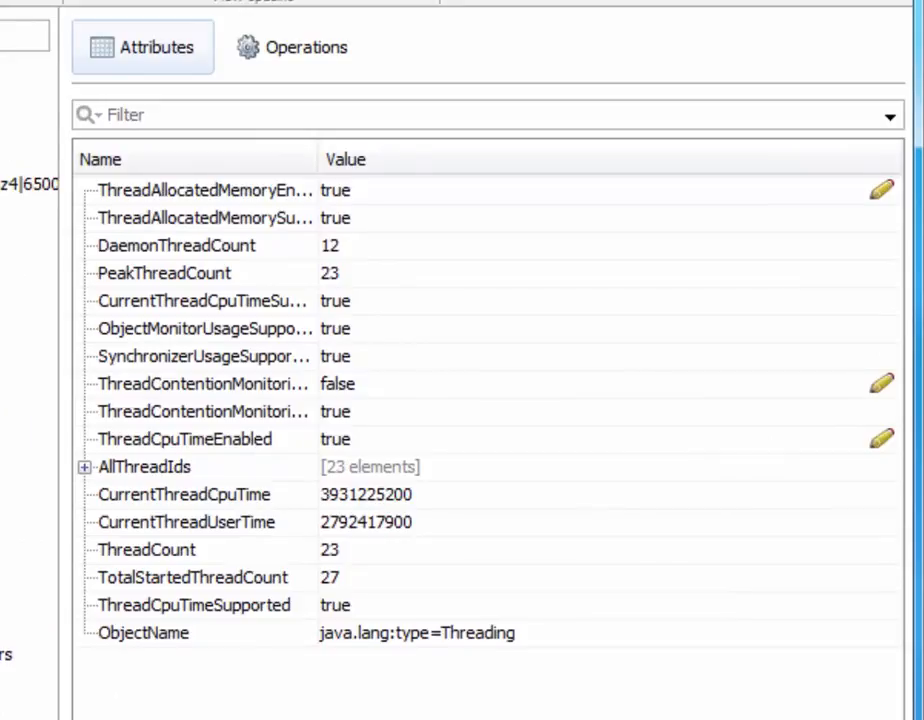
List the Threading MBean's operations and invoke dumpAllThreads, bringing up its two-boolean parameter prompt
{"action": "left_click", "coordinate": [292, 48]}
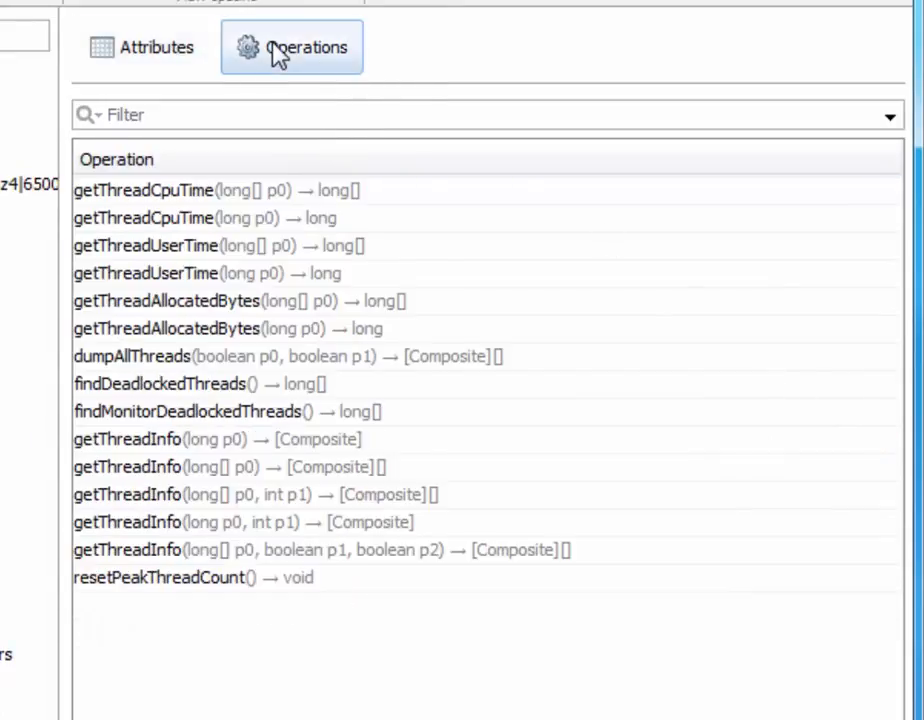
{"action": "mouse_move", "coordinate": [218, 396]}
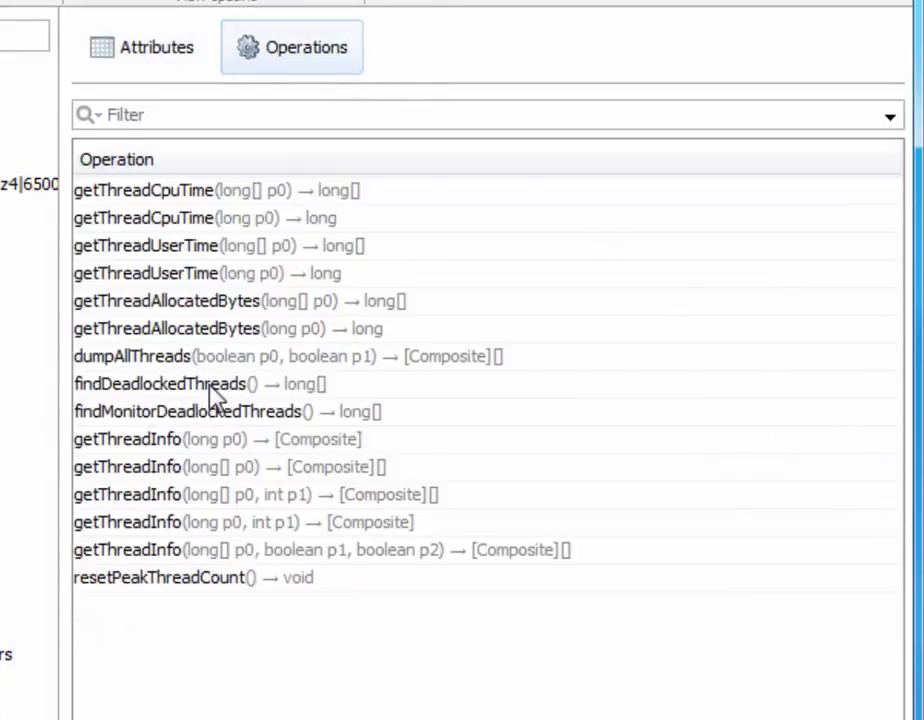
{"action": "mouse_move", "coordinate": [108, 372]}
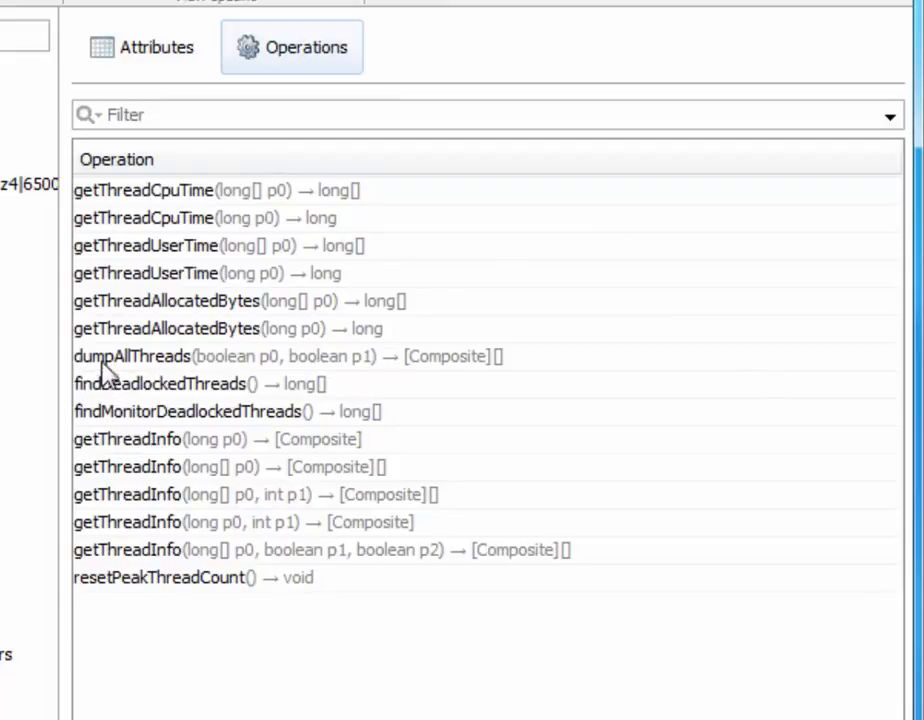
{"action": "mouse_move", "coordinate": [292, 376]}
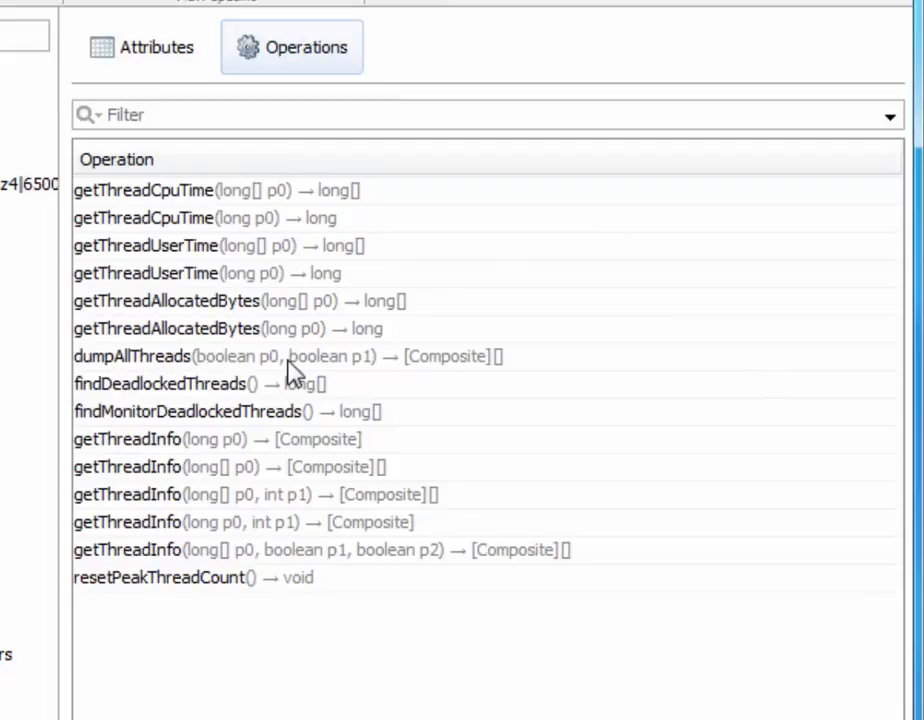
{"action": "mouse_move", "coordinate": [450, 364]}
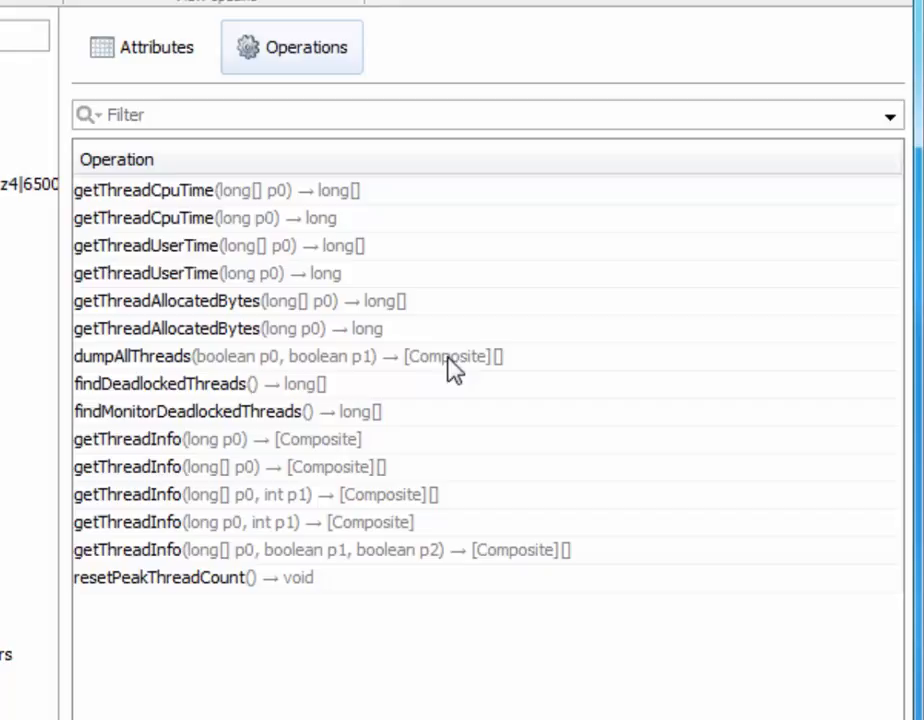
{"action": "mouse_move", "coordinate": [364, 384]}
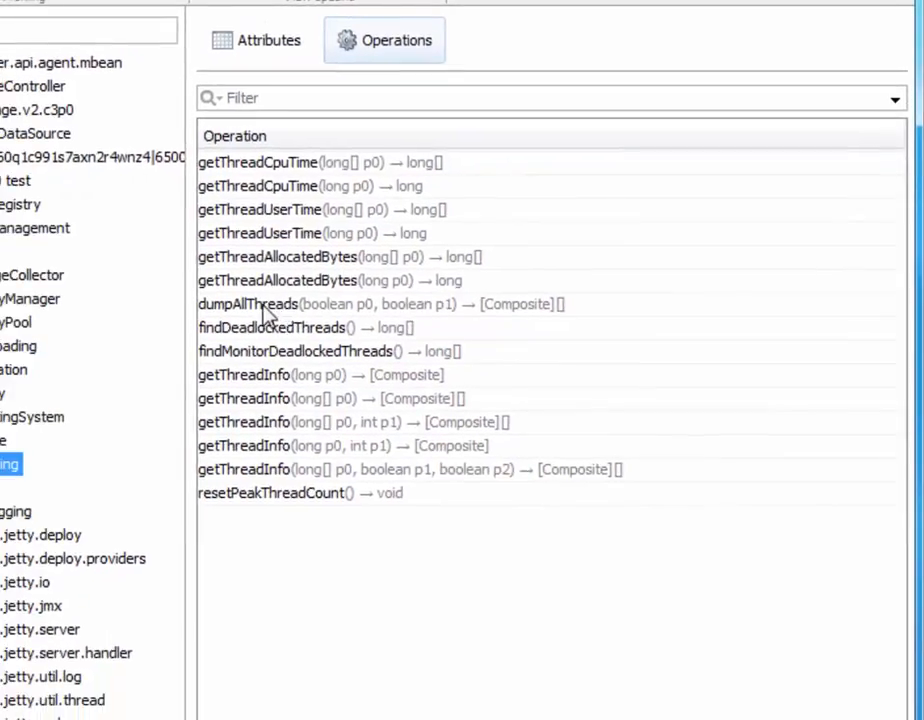
{"action": "left_click", "coordinate": [248, 304]}
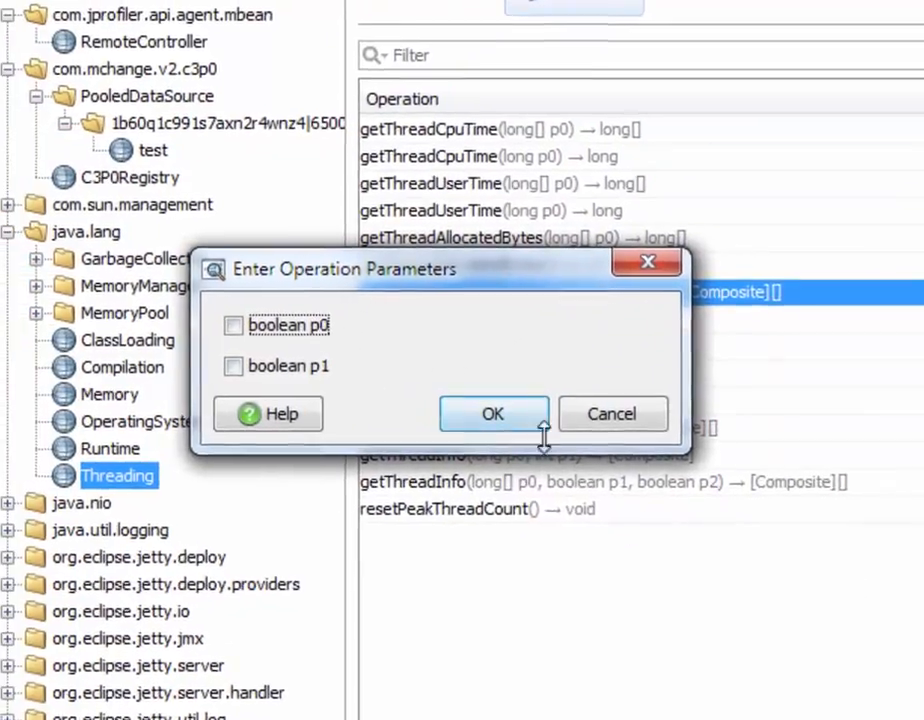
Run dumpAllThreads with default parameters, expand the 25-entry return value and first ThreadInfo, then close the result
{"action": "left_click", "coordinate": [492, 414]}
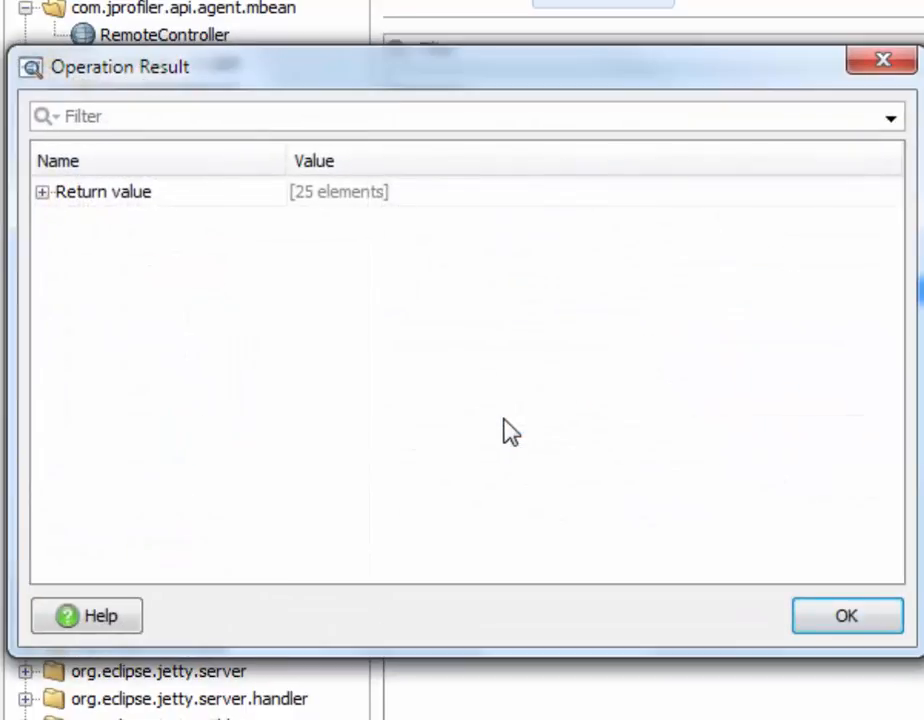
{"action": "mouse_move", "coordinate": [334, 348]}
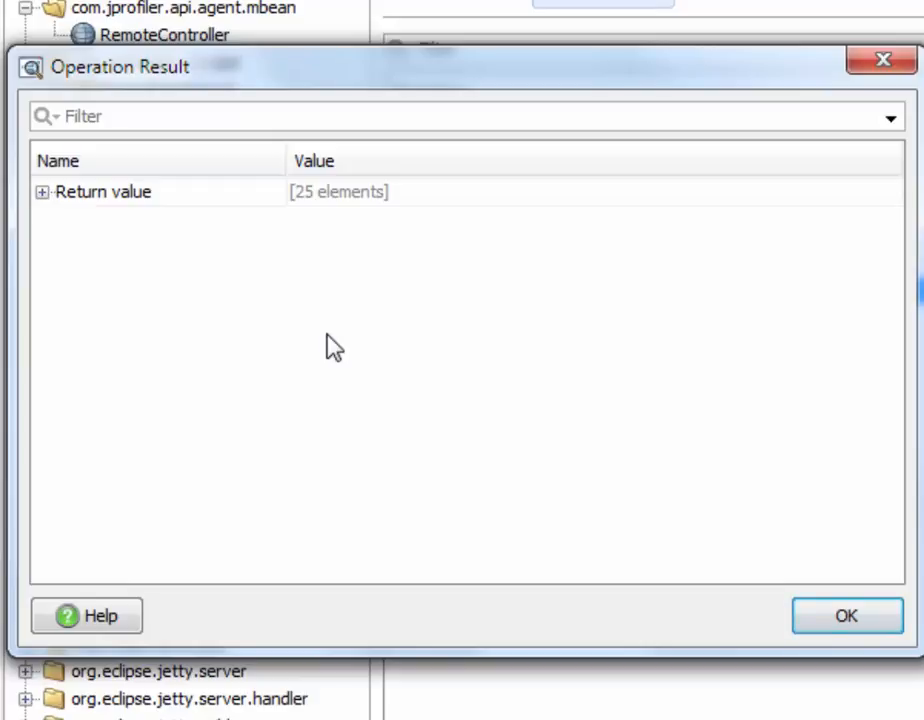
{"action": "mouse_move", "coordinate": [96, 198]}
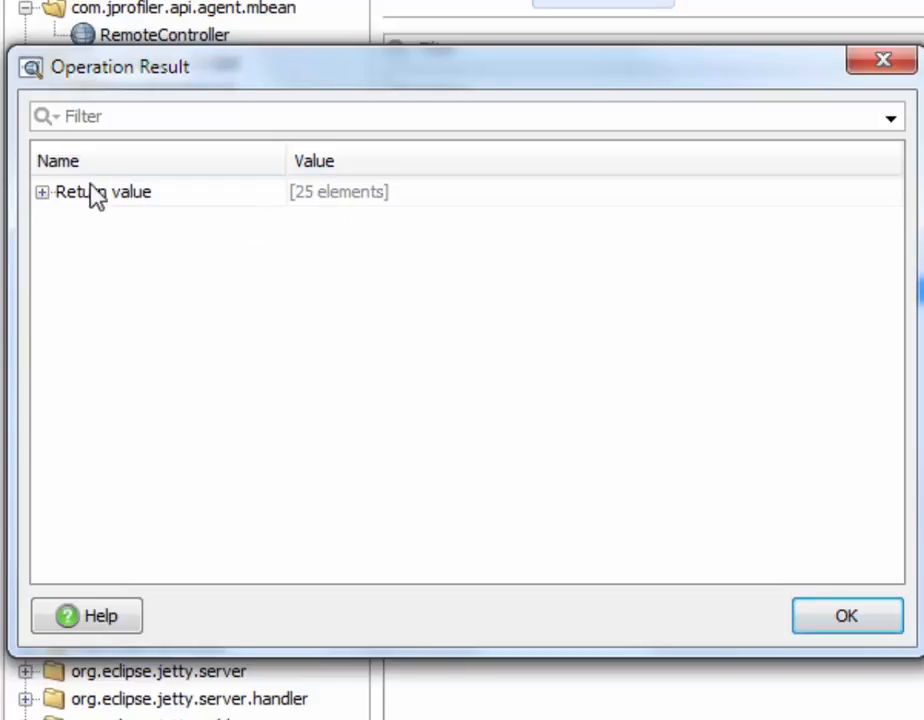
{"action": "left_click", "coordinate": [42, 192]}
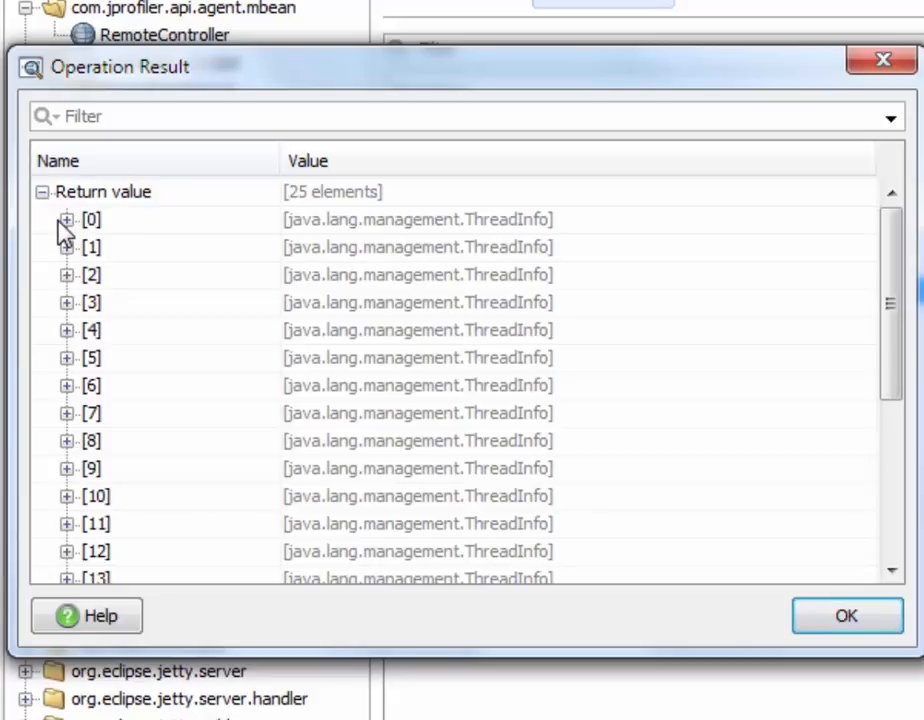
{"action": "mouse_move", "coordinate": [336, 240]}
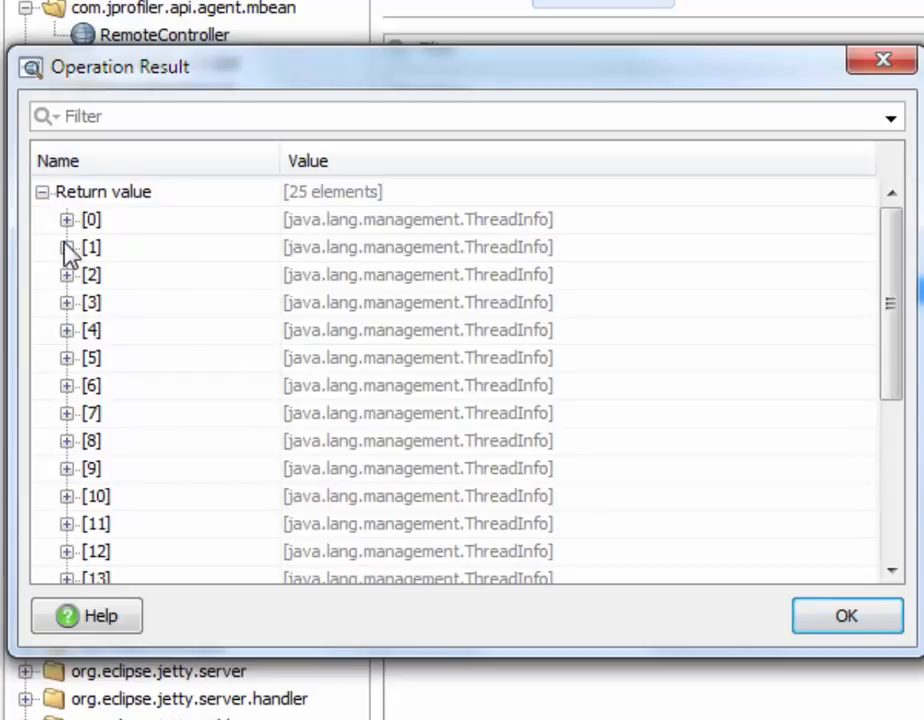
{"action": "left_click", "coordinate": [68, 218]}
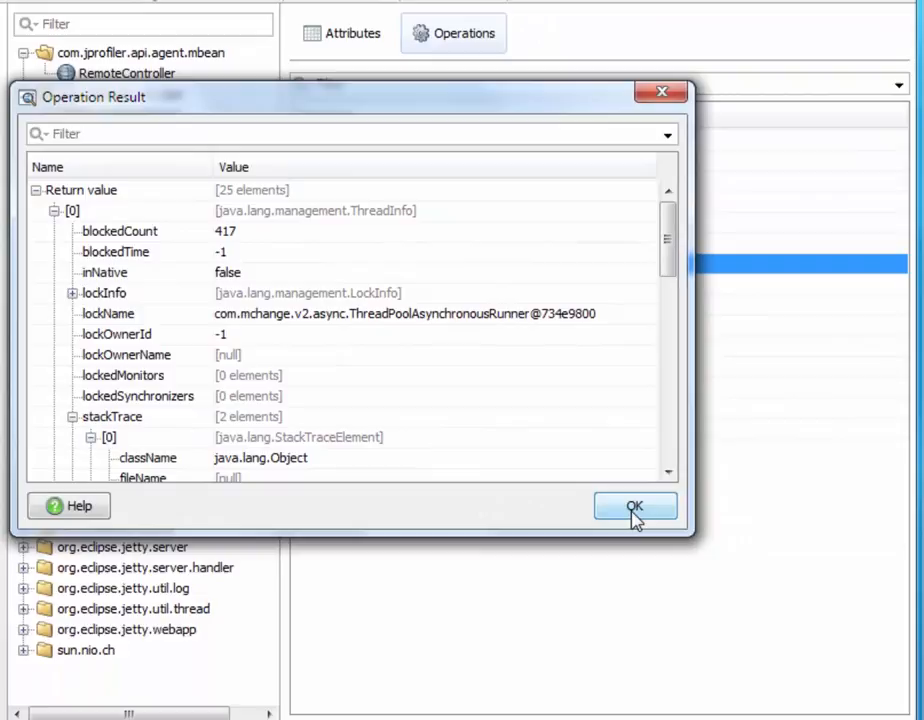
{"action": "left_click", "coordinate": [636, 506]}
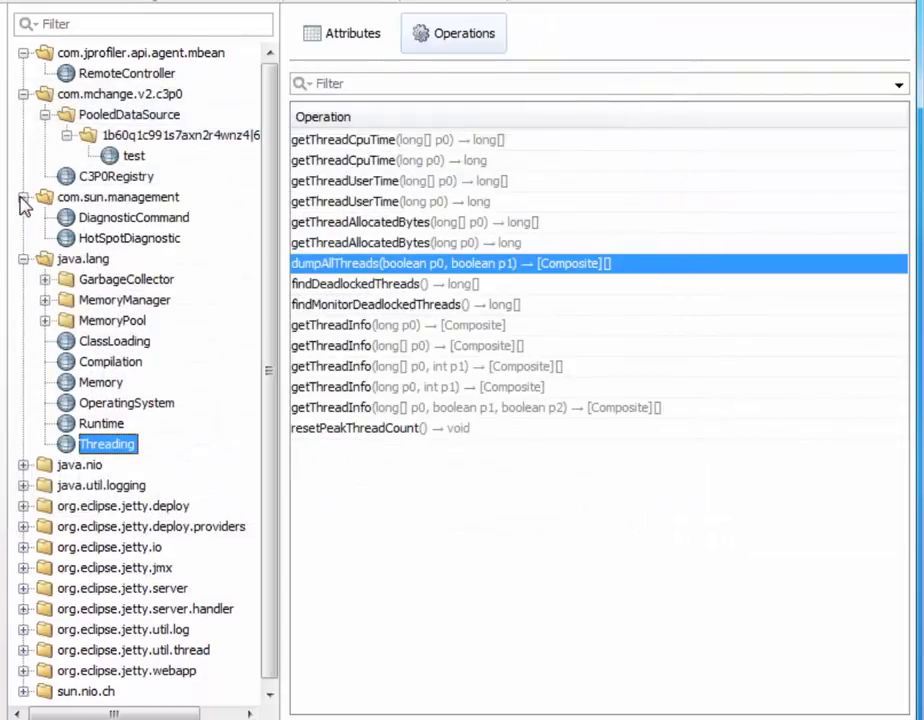
Select com.sun.management DiagnosticCommand and run vmCommandLine to show VM arguments including the jprofilerti agent path
{"action": "left_click", "coordinate": [134, 216]}
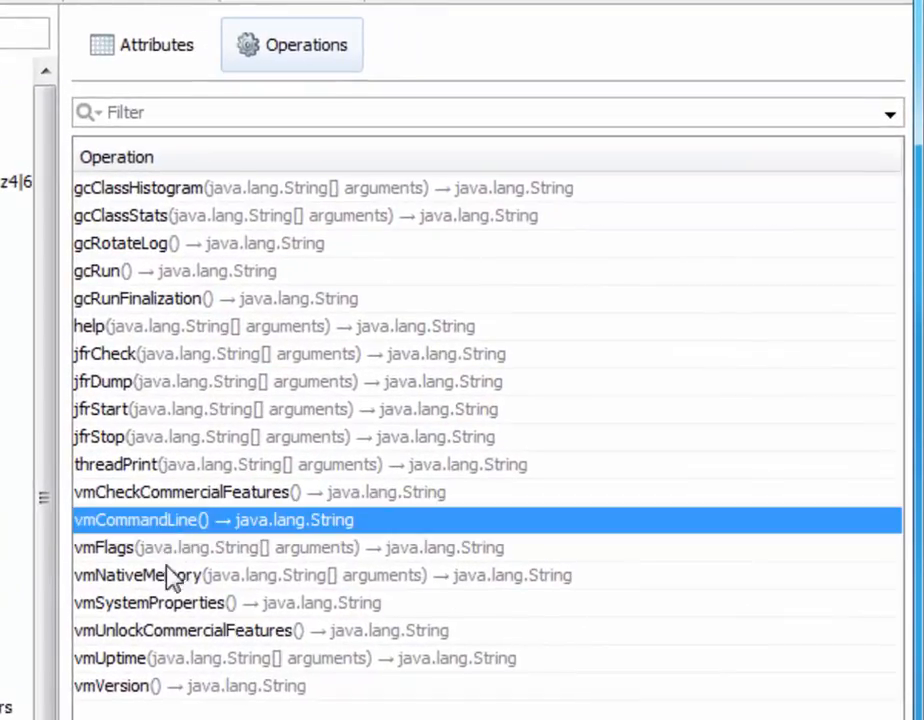
{"action": "mouse_move", "coordinate": [764, 712]}
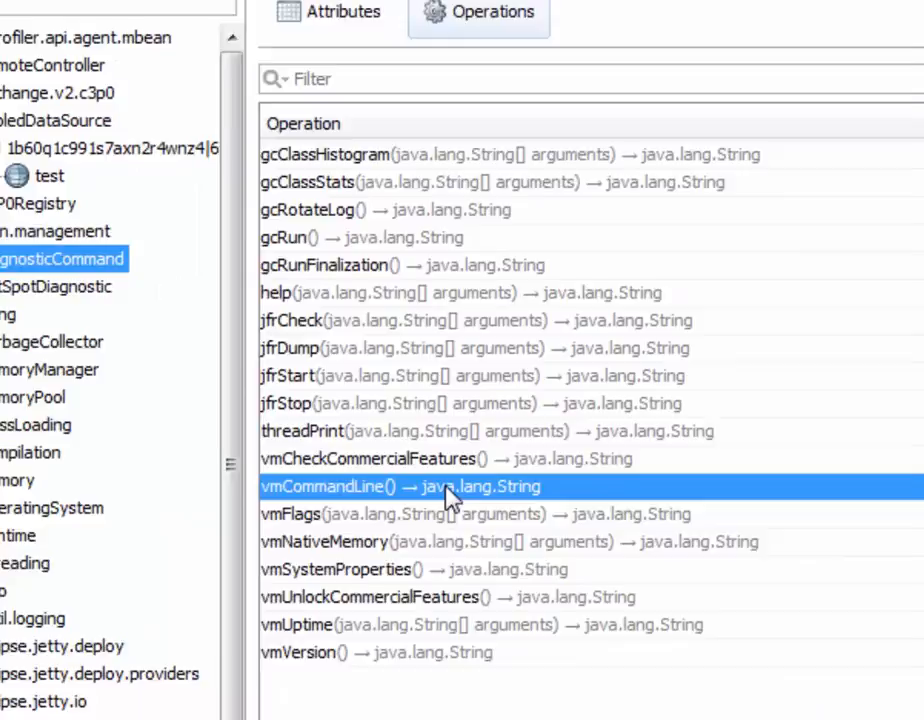
{"action": "double_click", "coordinate": [402, 486]}
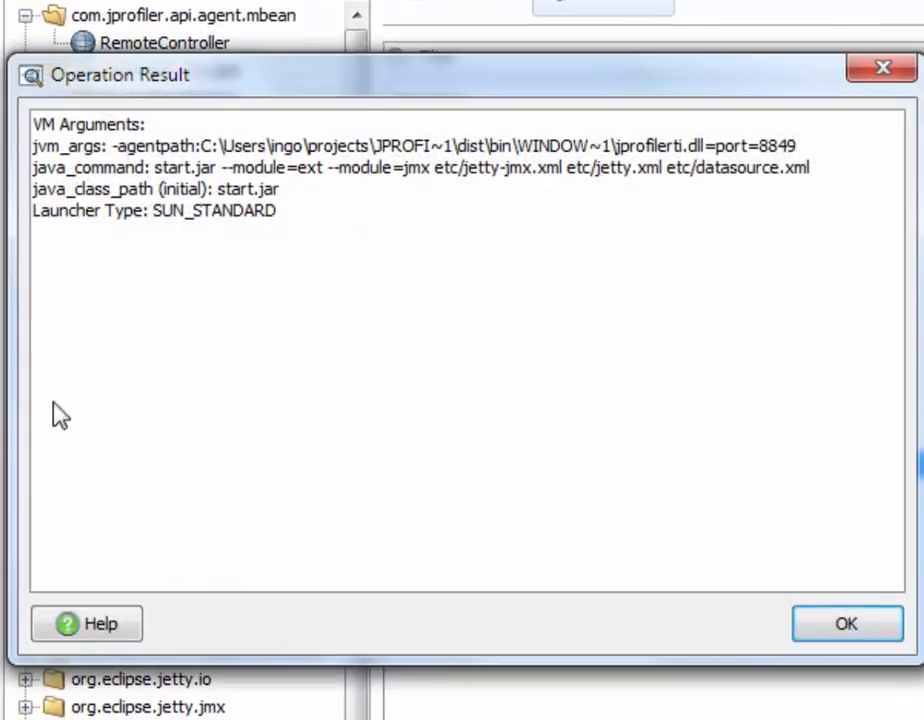